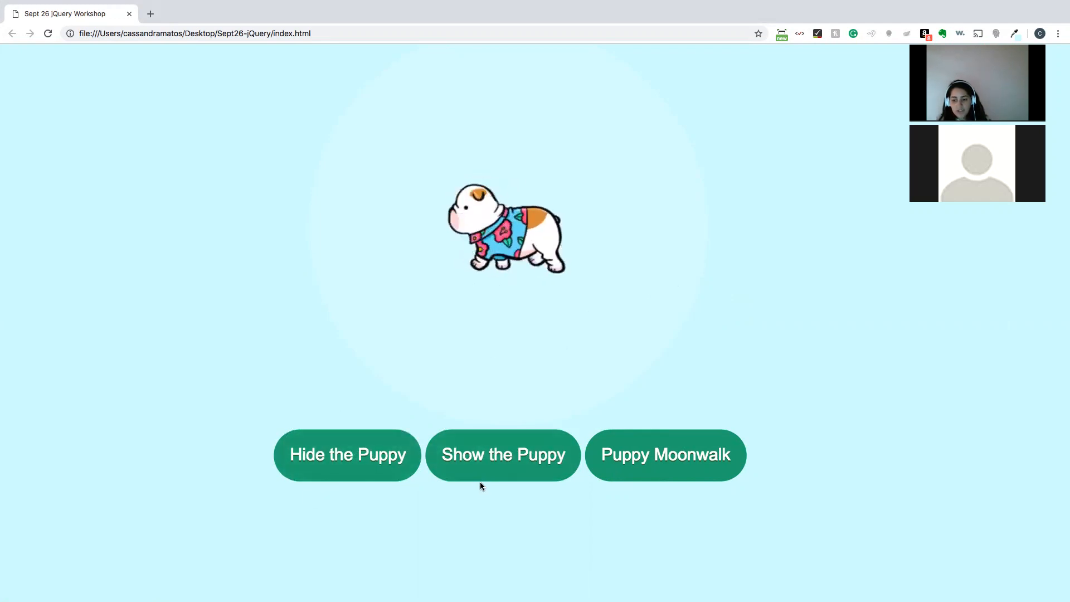
Try the show and moonwalk buttons in the browser before any script exists.
left_click(667, 454)
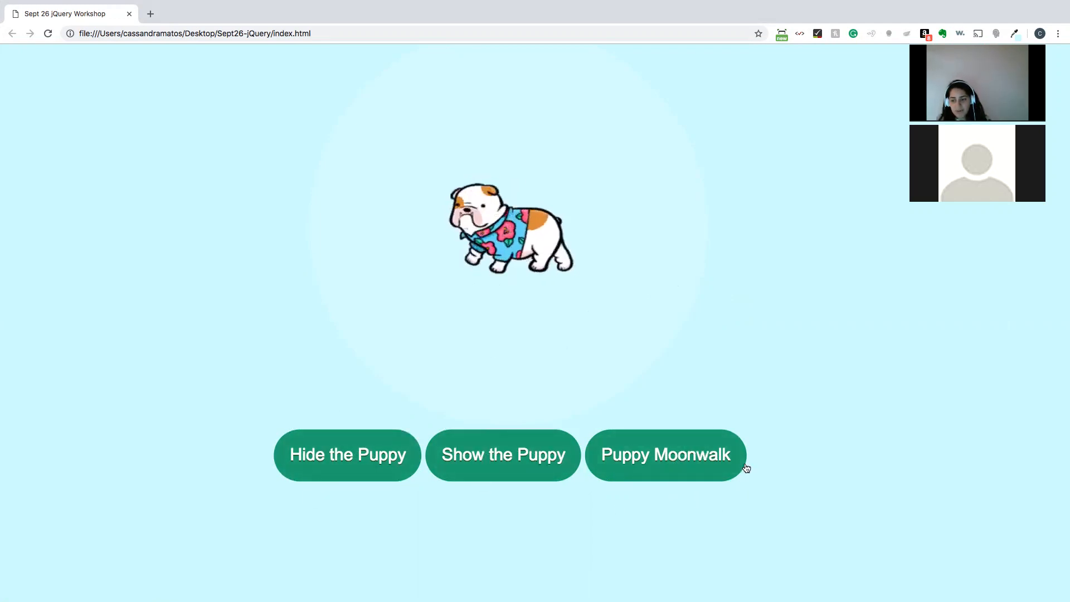
left_click(665, 455)
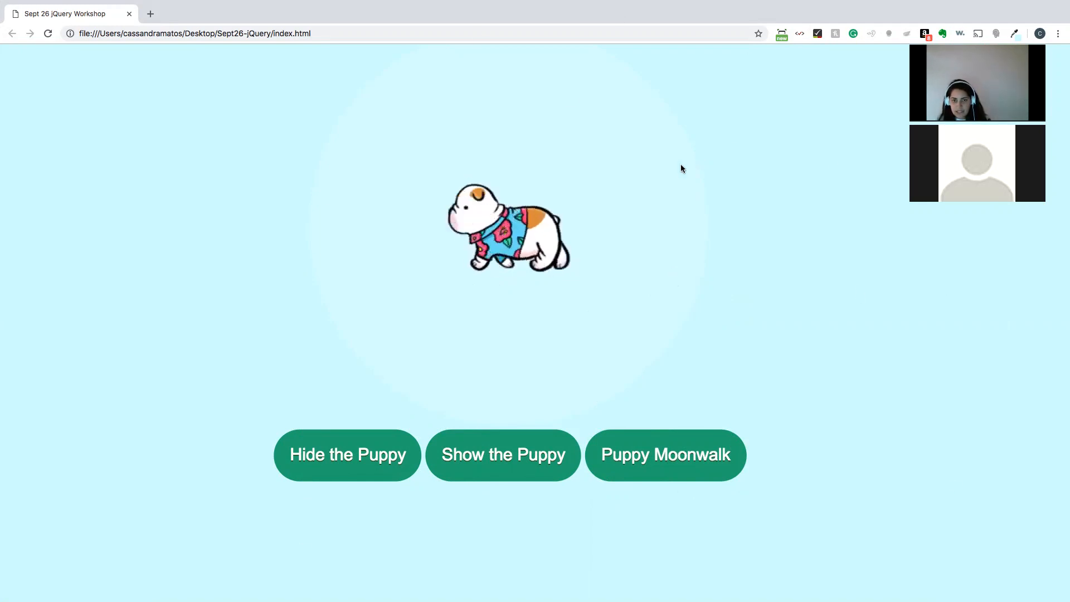
left_click(667, 455)
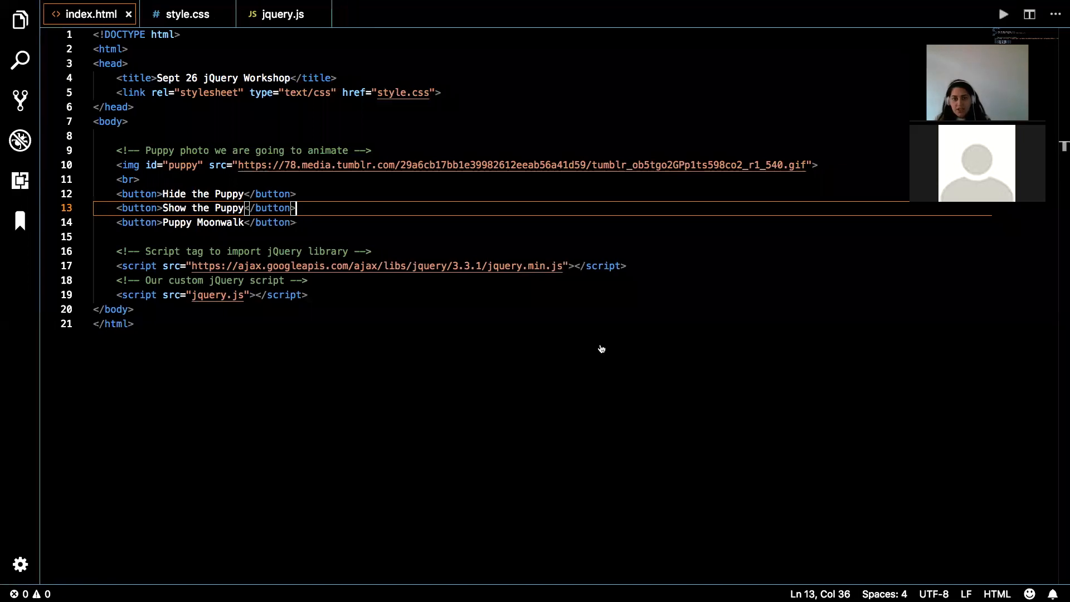
mouse_move(388, 361)
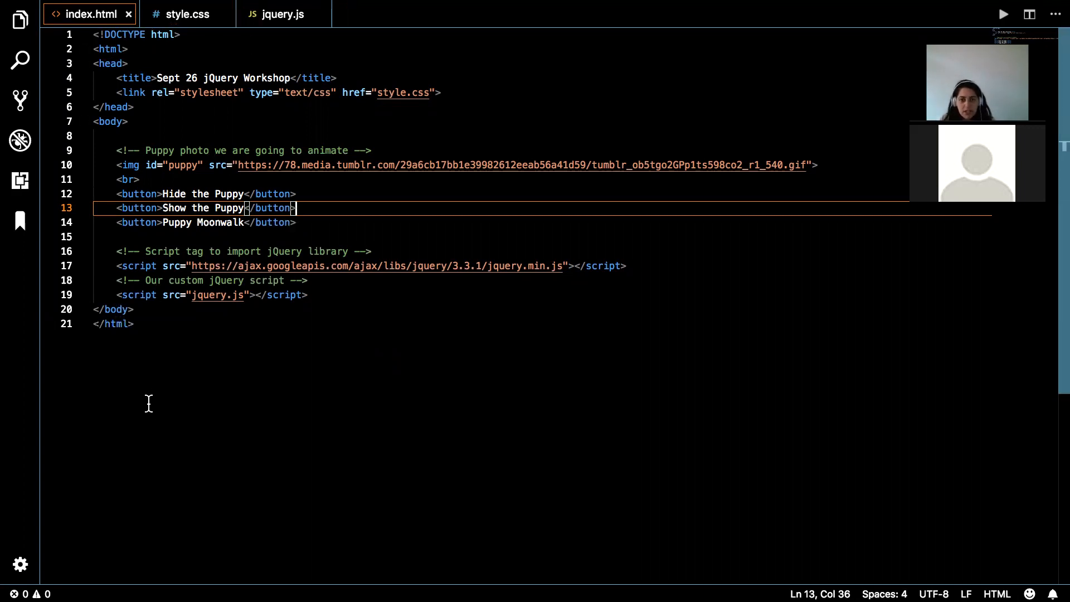
mouse_move(137, 78)
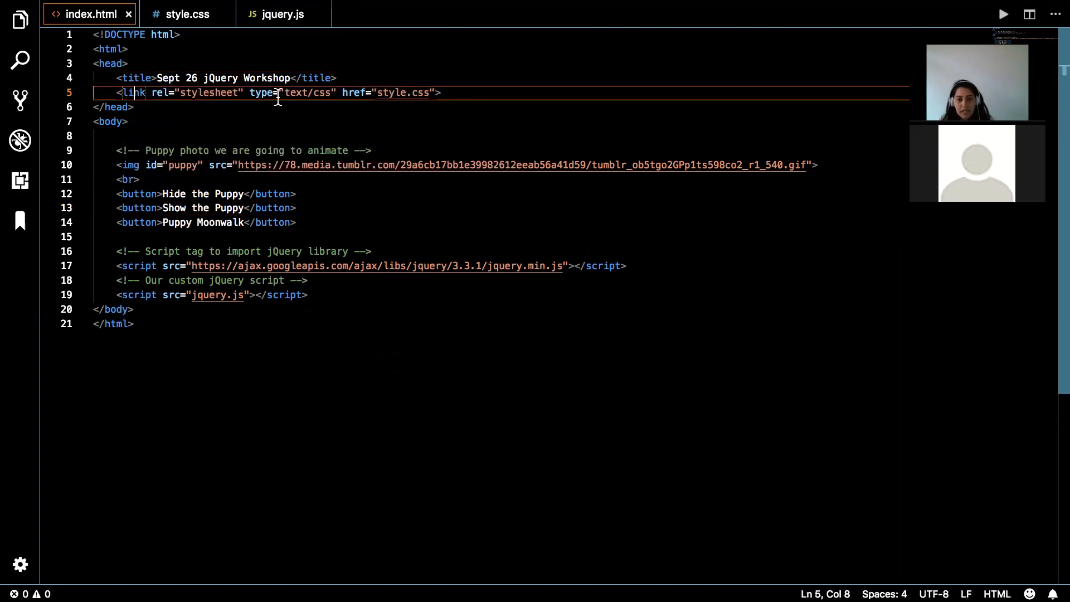
Review the stylesheet link and jQuery script URL in index.html, then bring jquery.js into the left pane.
left_click_drag(117, 93, 441, 93)
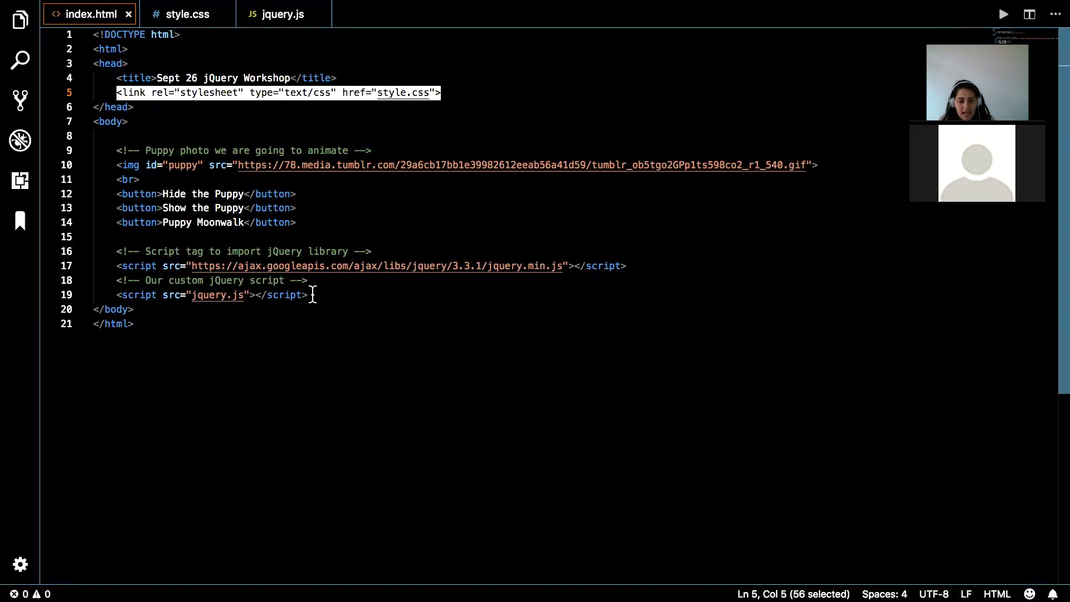
mouse_move(641, 258)
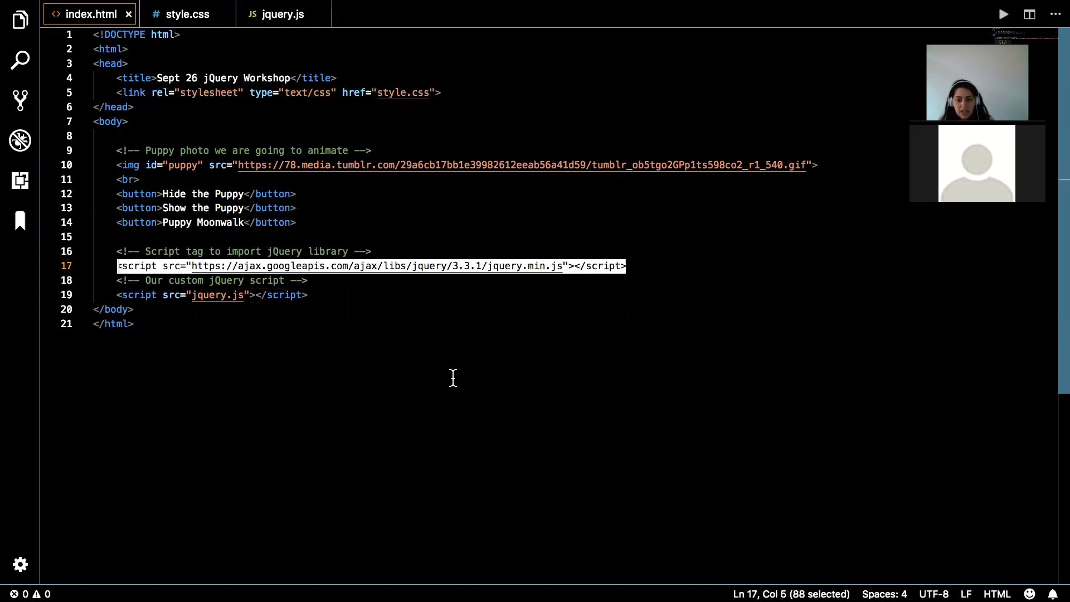
mouse_move(302, 164)
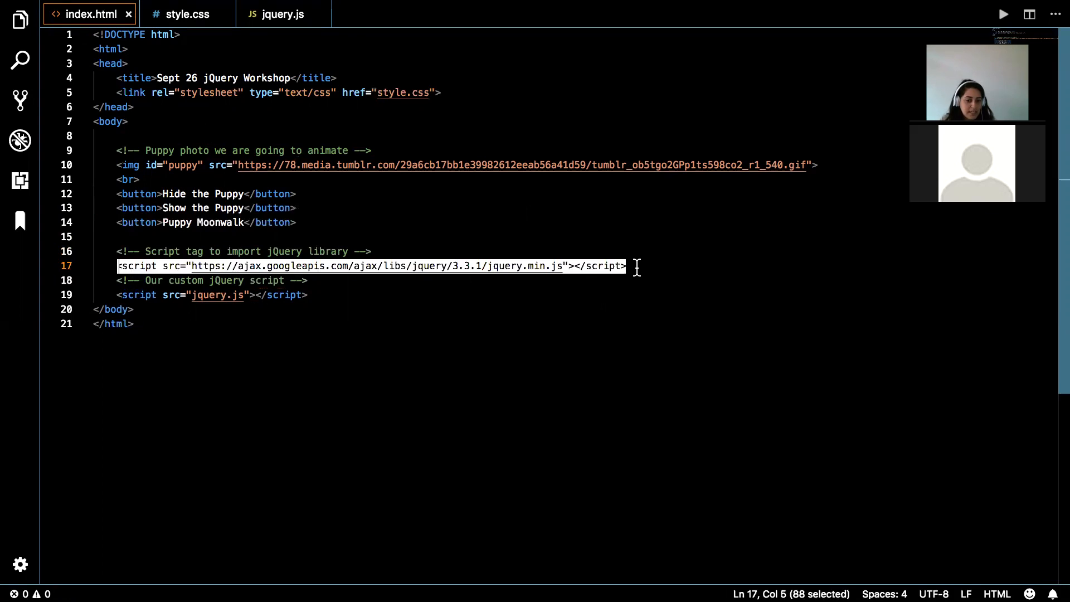
mouse_move(368, 284)
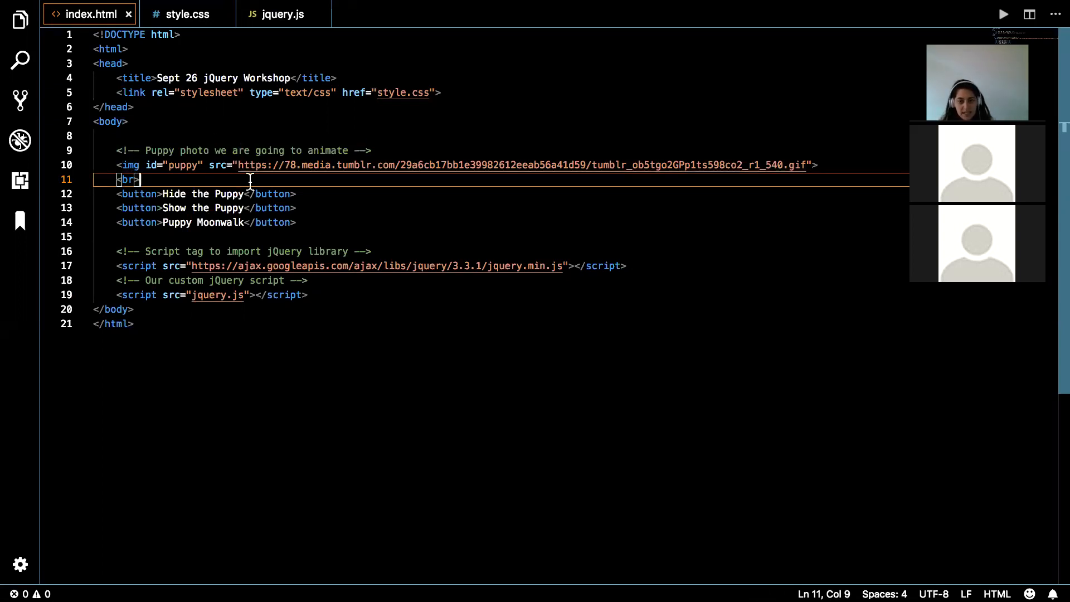
mouse_move(264, 261)
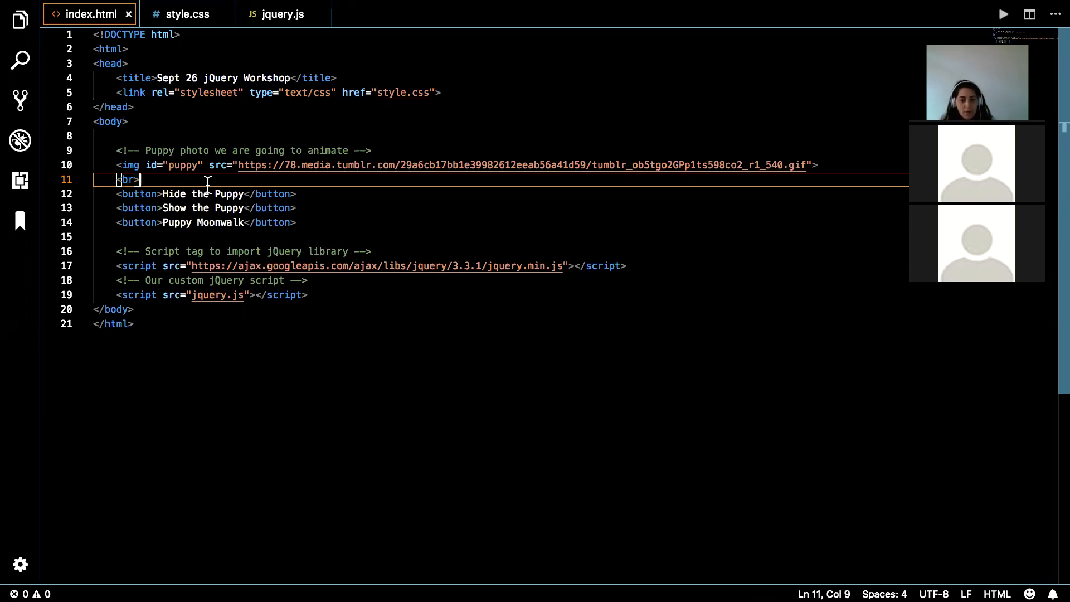
left_click(159, 207)
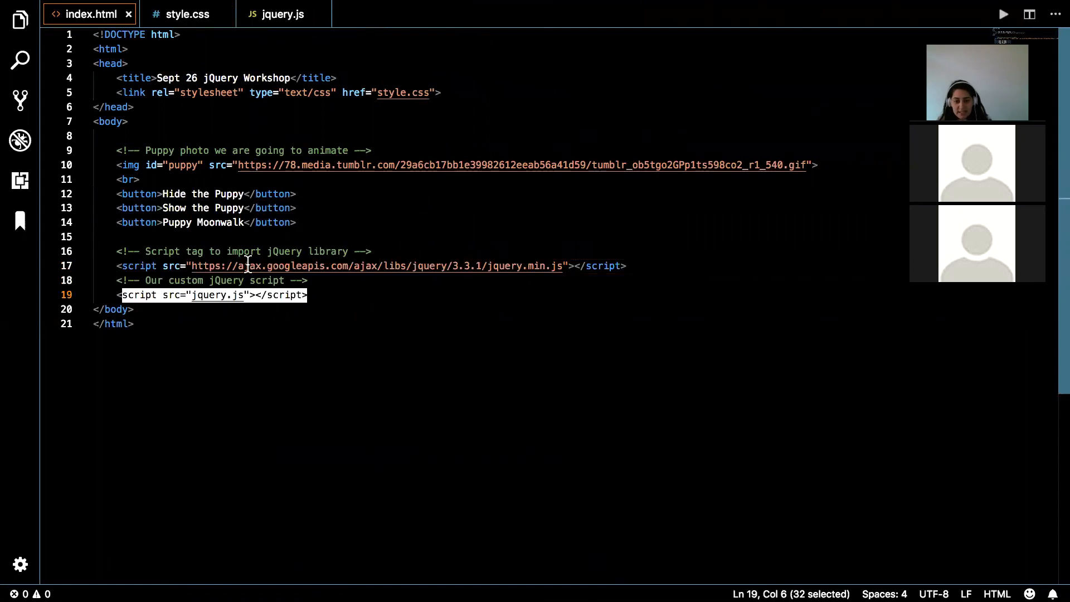
double_click(249, 265)
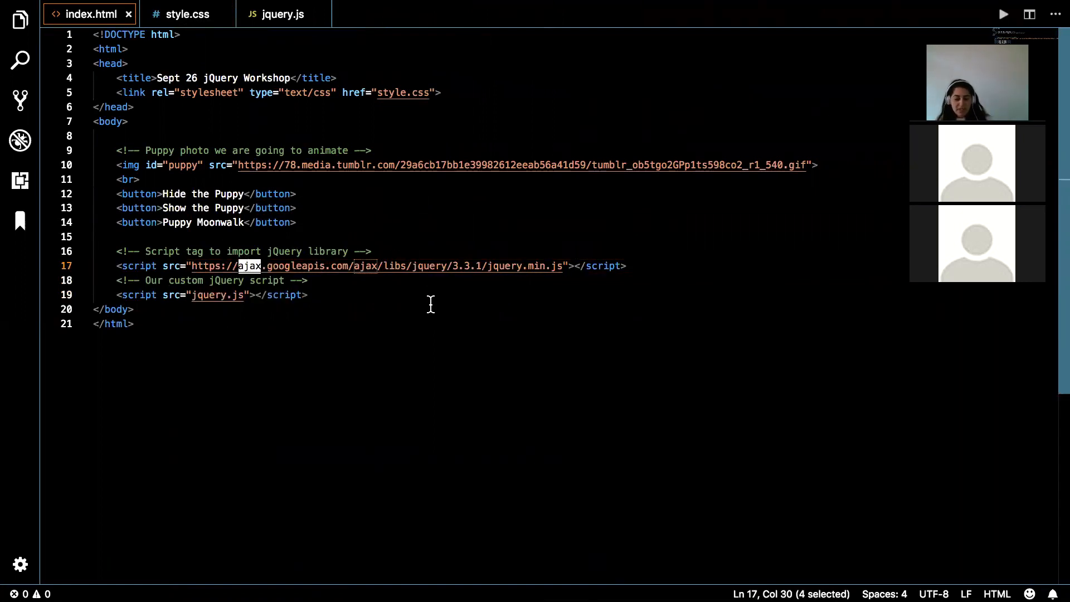
left_click(134, 309)
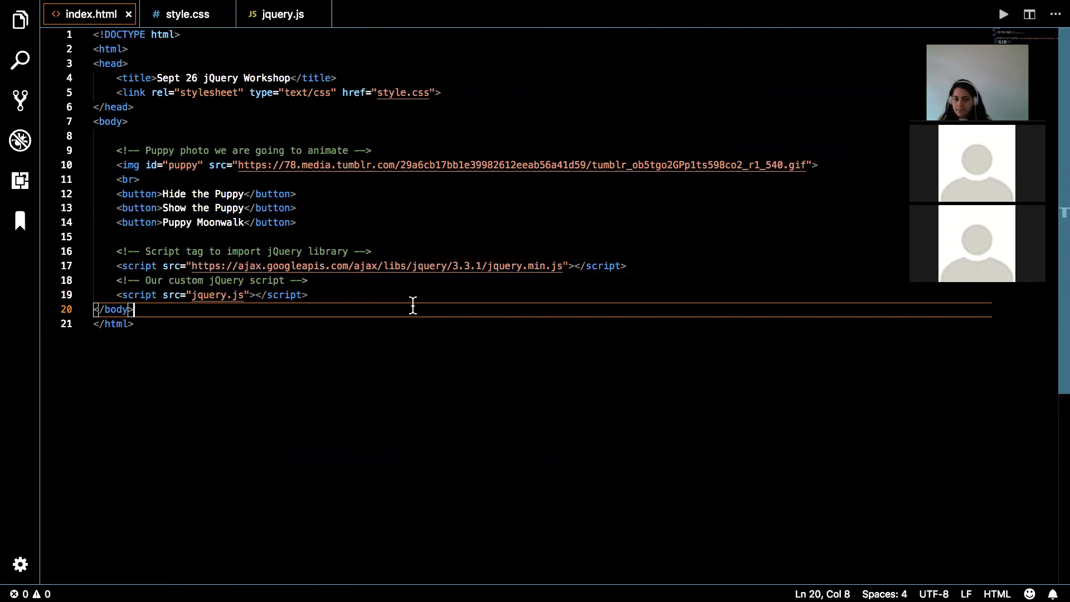
mouse_move(430, 262)
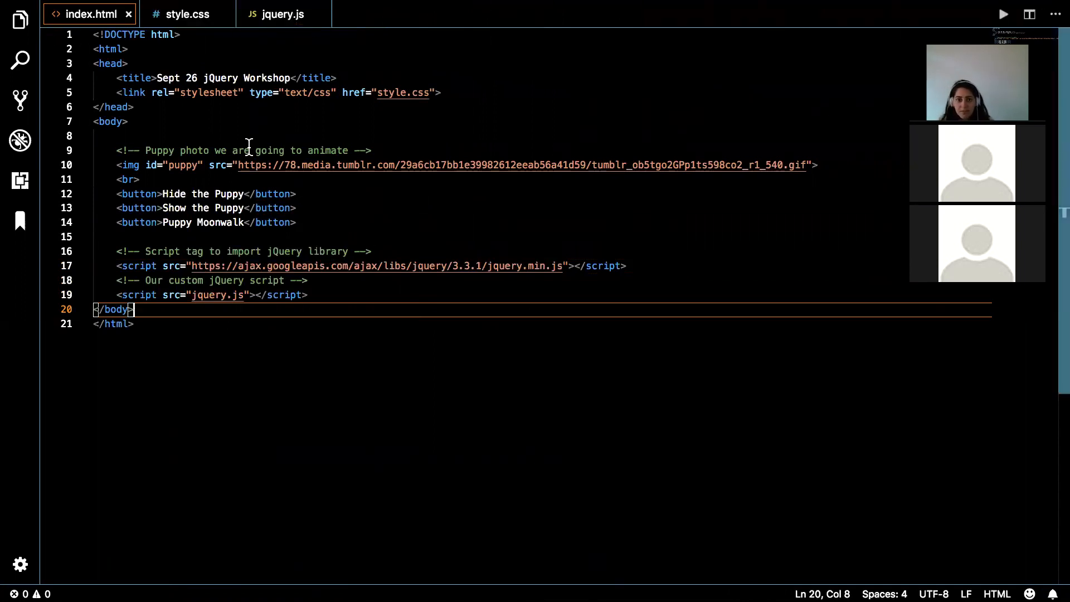
mouse_move(489, 201)
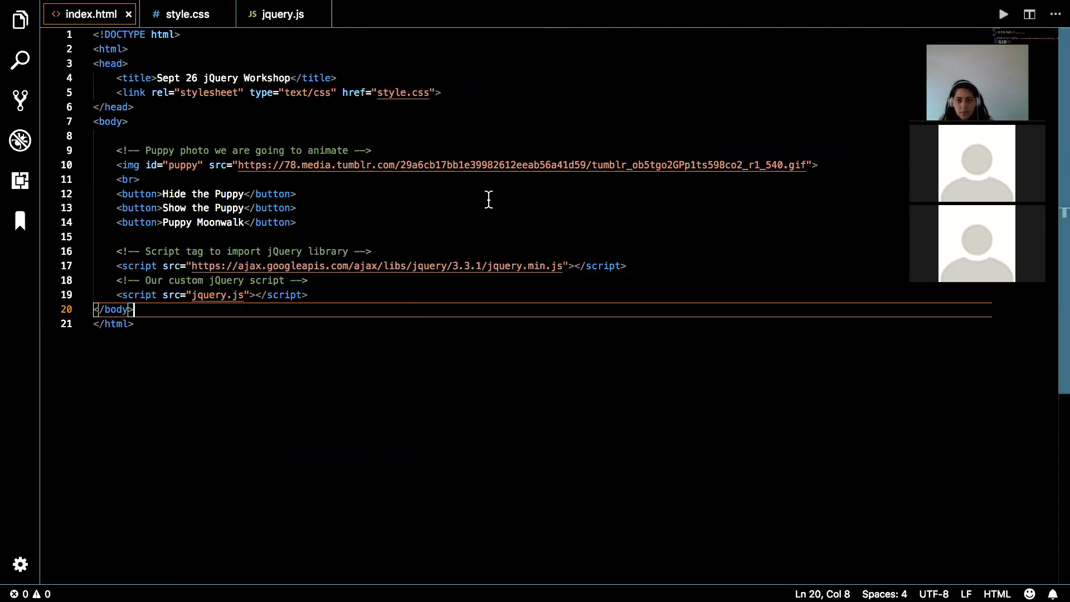
mouse_move(892, 35)
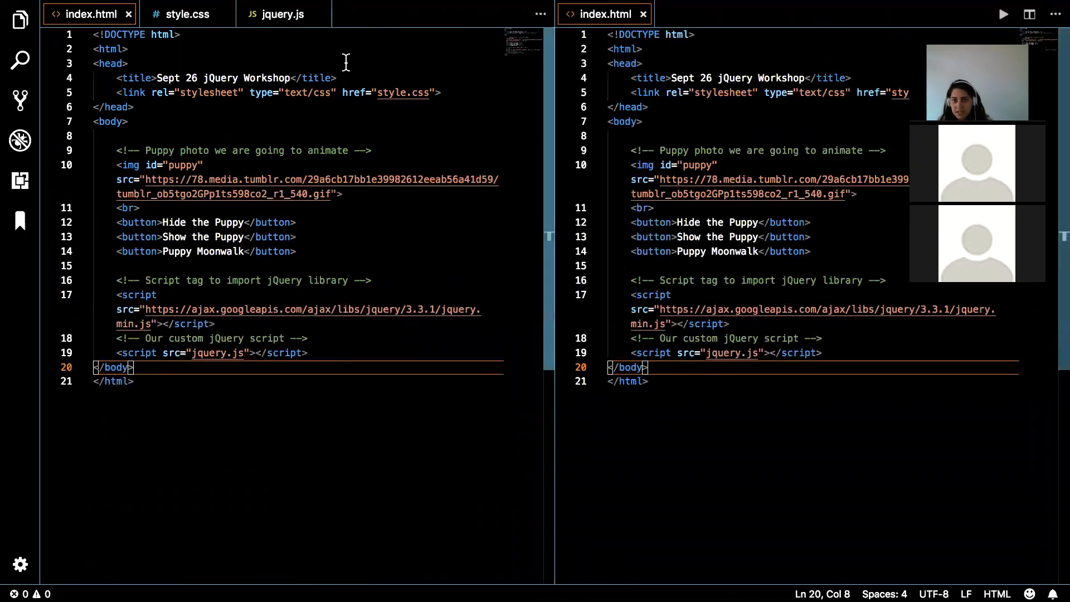
left_click(283, 15)
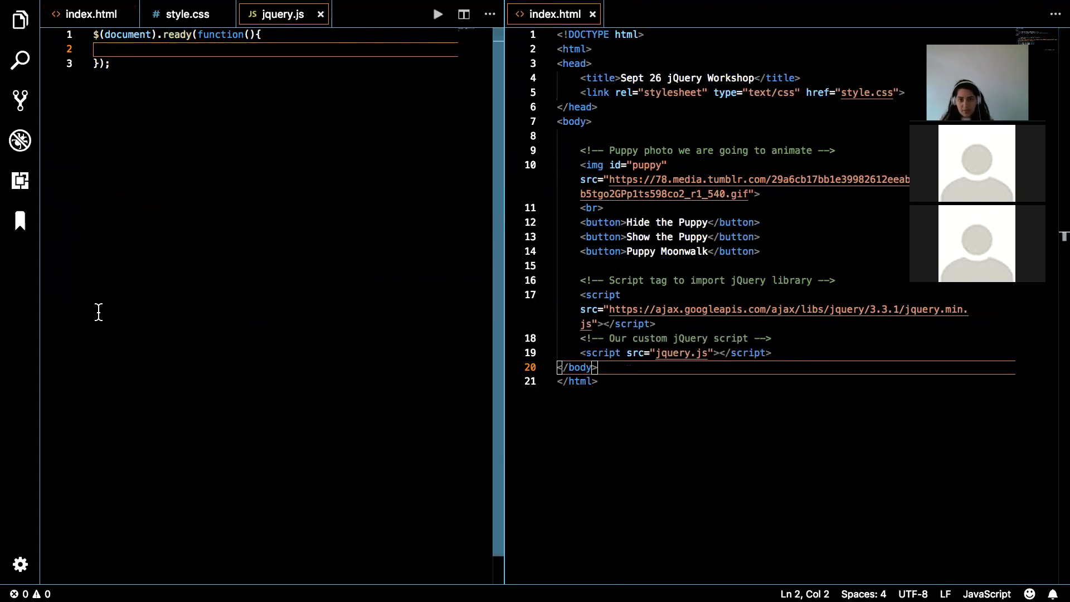
mouse_move(201, 49)
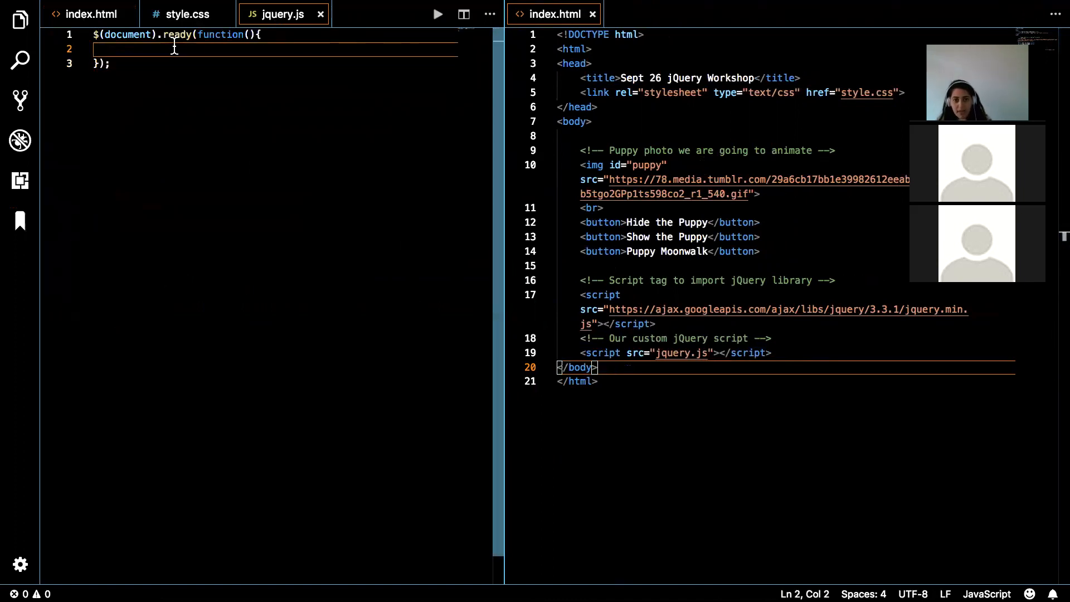
mouse_move(449, 173)
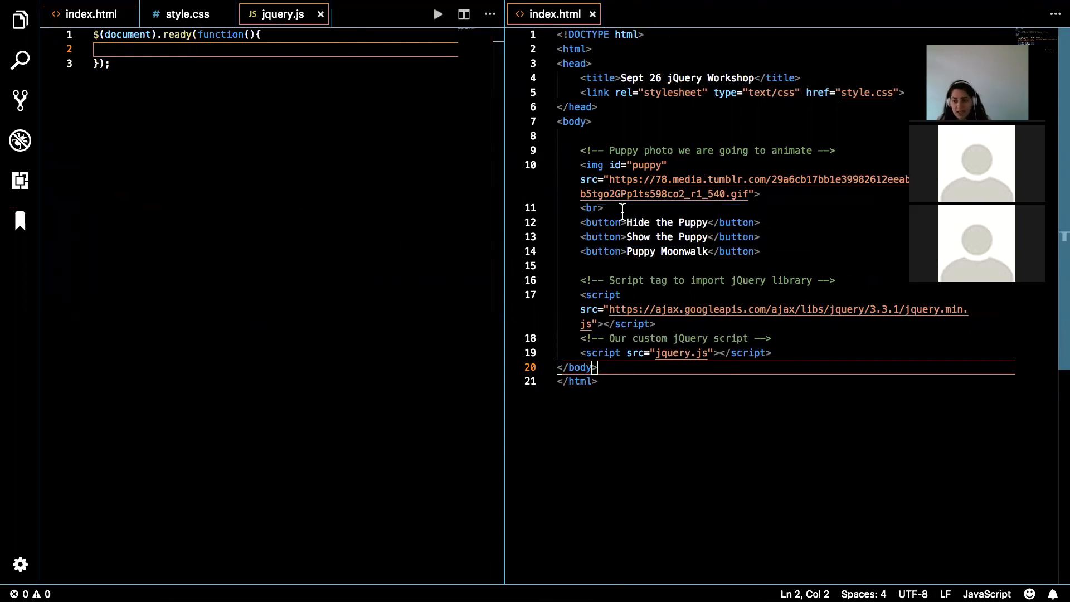
mouse_move(702, 339)
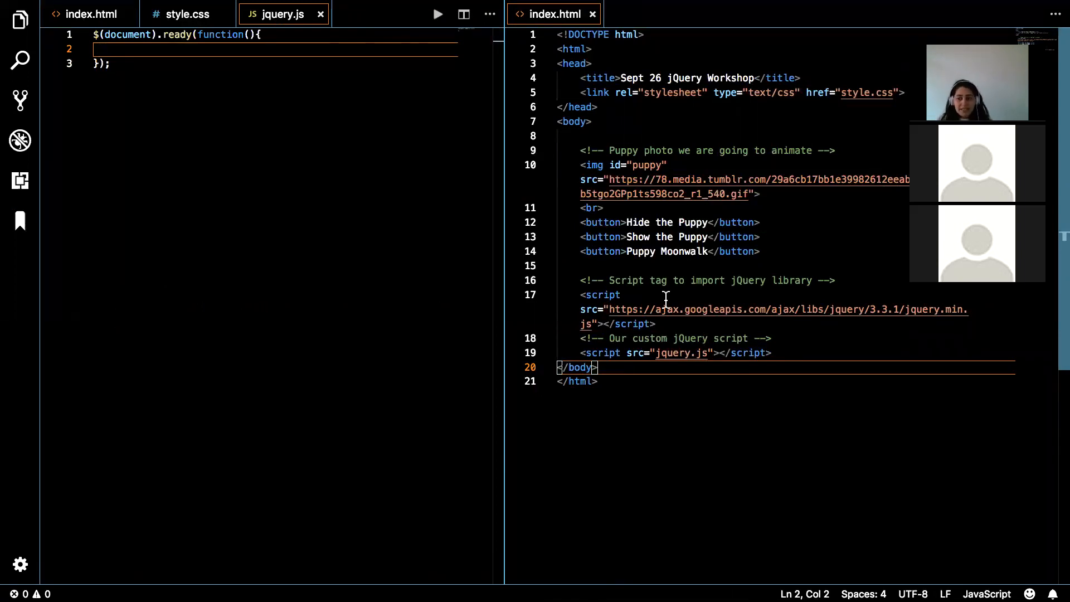
mouse_move(613, 272)
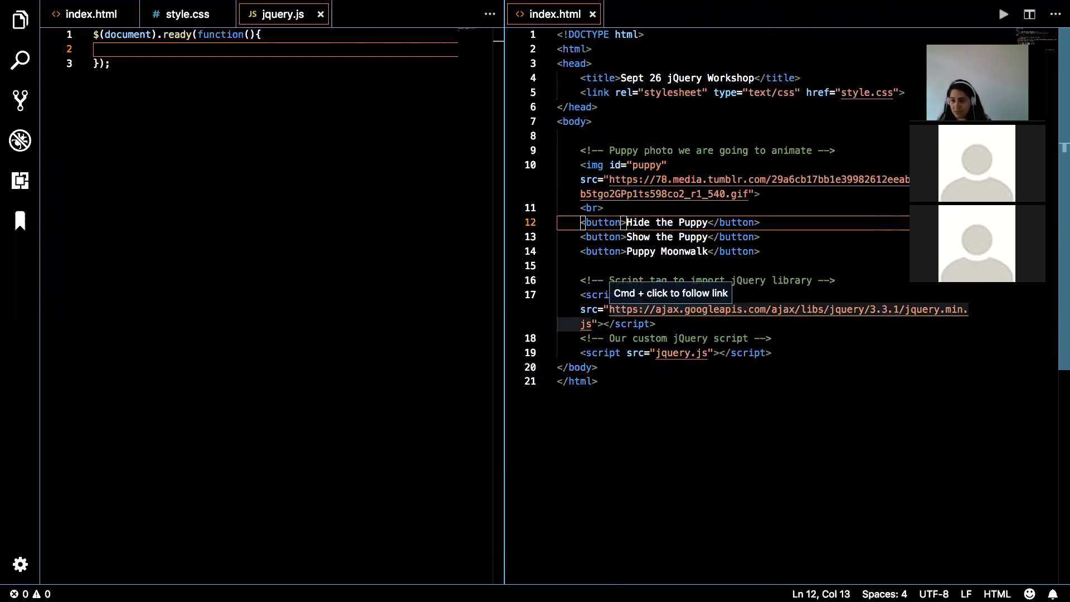
Add ids hide, show and moonwalk to the three puppy buttons in index.html.
type("id=\"")
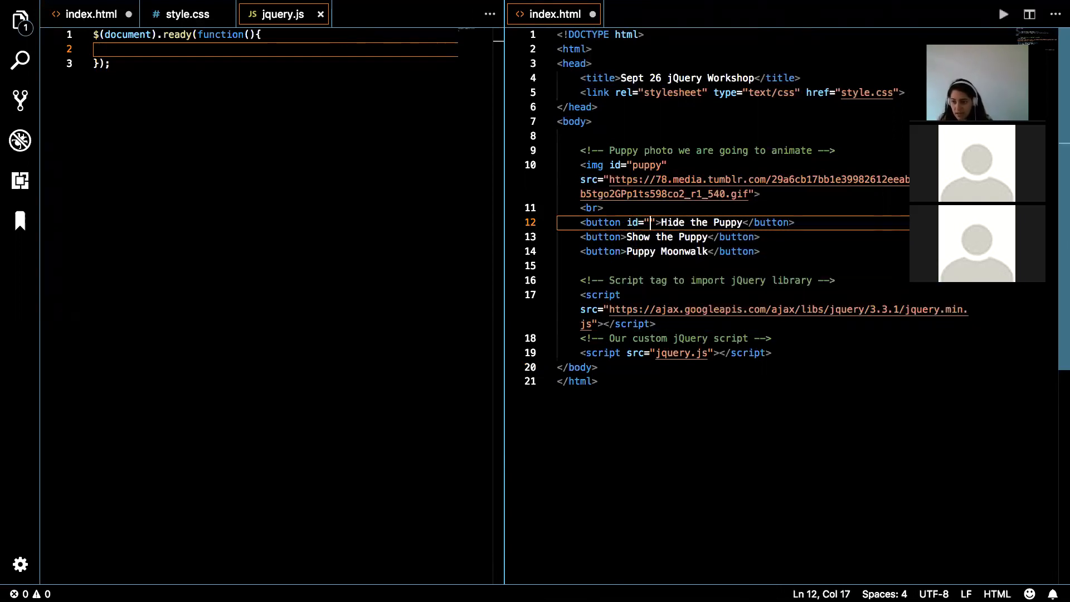
type("hide")
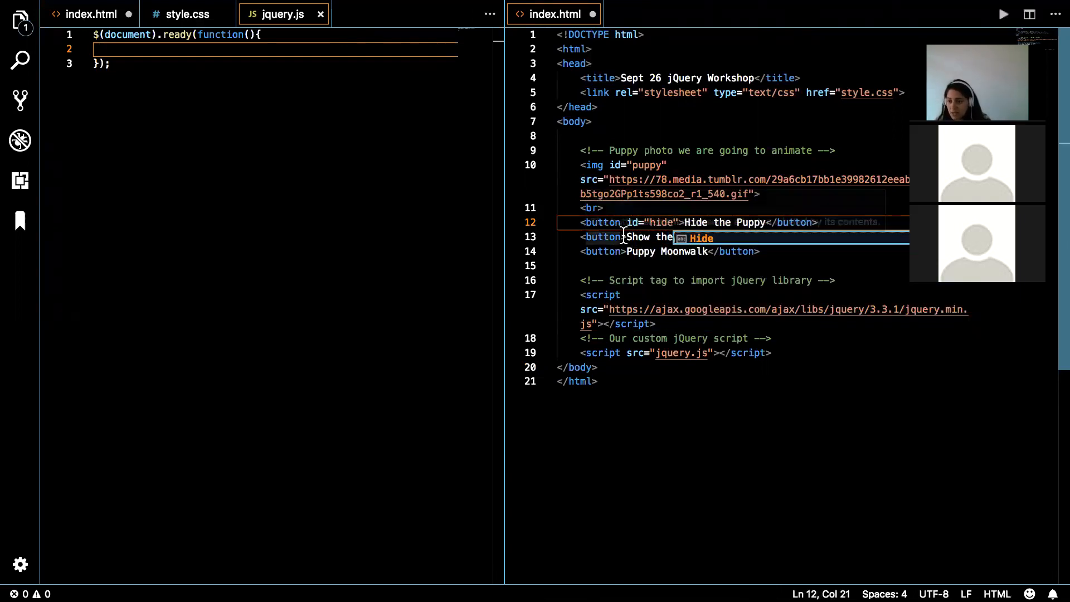
type("id=\"show")
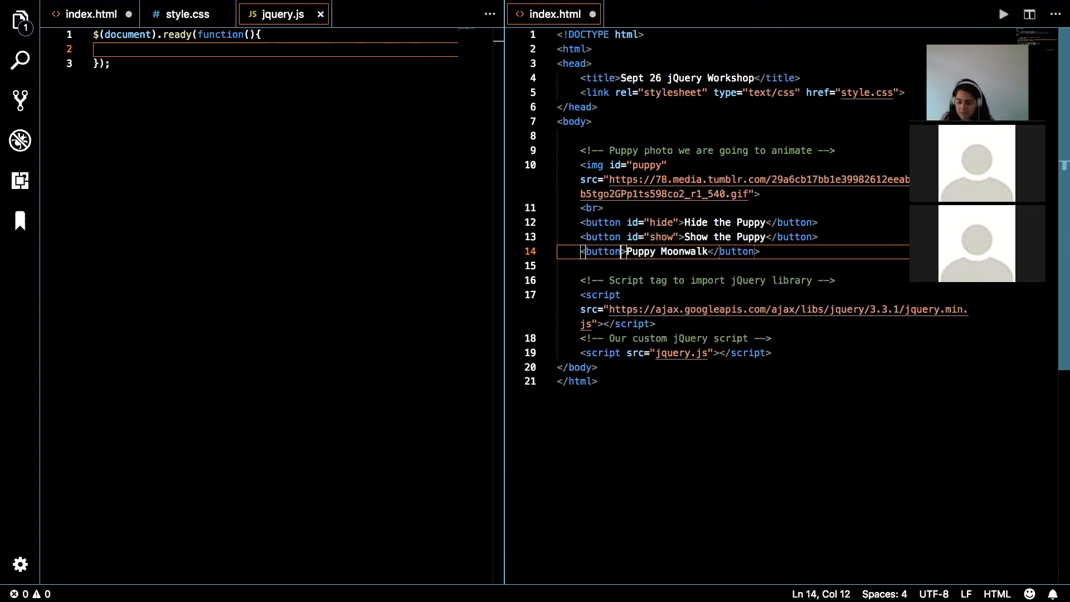
type("id=\"\"")
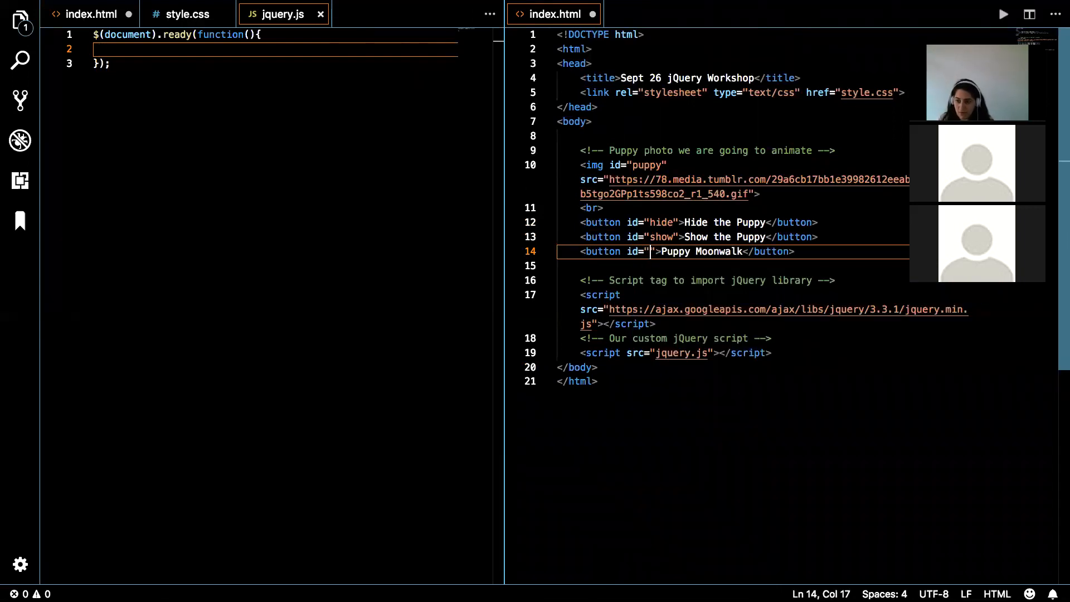
type("moonwalk")
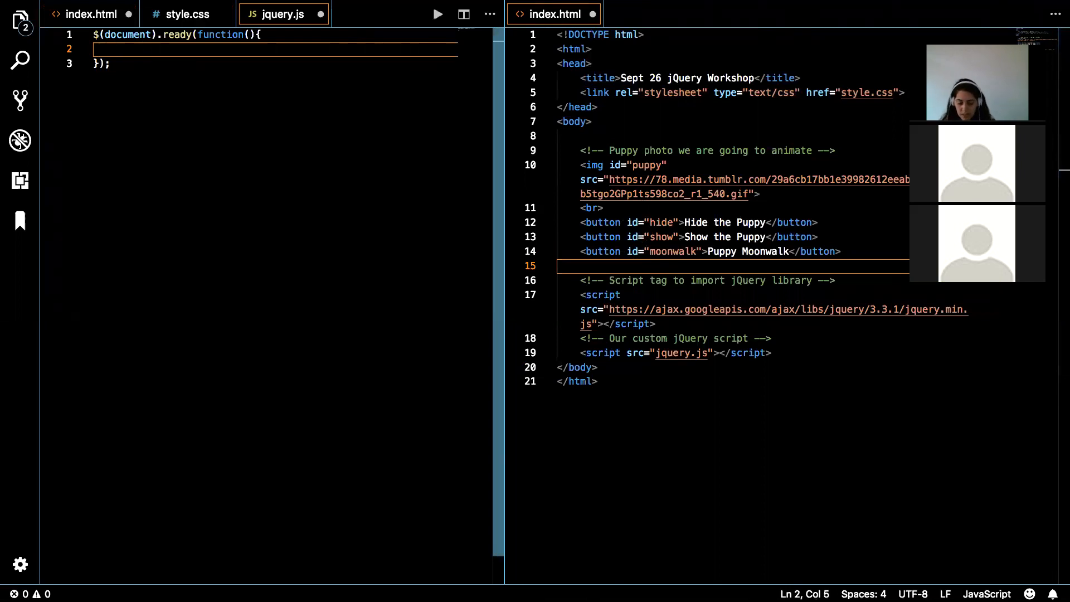
Write the $("#hide") selector inside document.ready, correcting a mistyped button selector.
type("$")
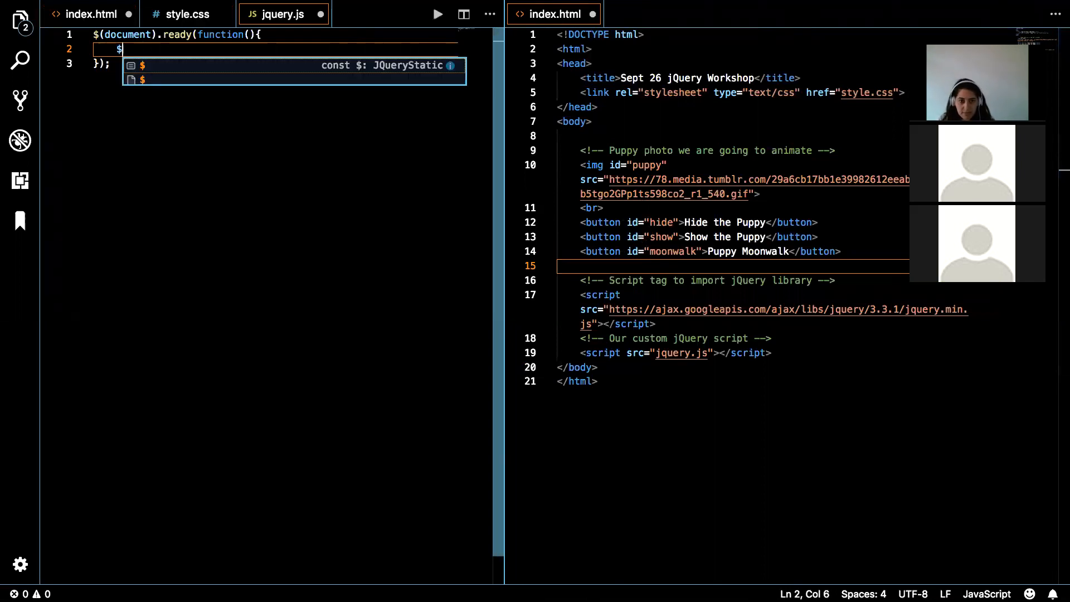
type("()")
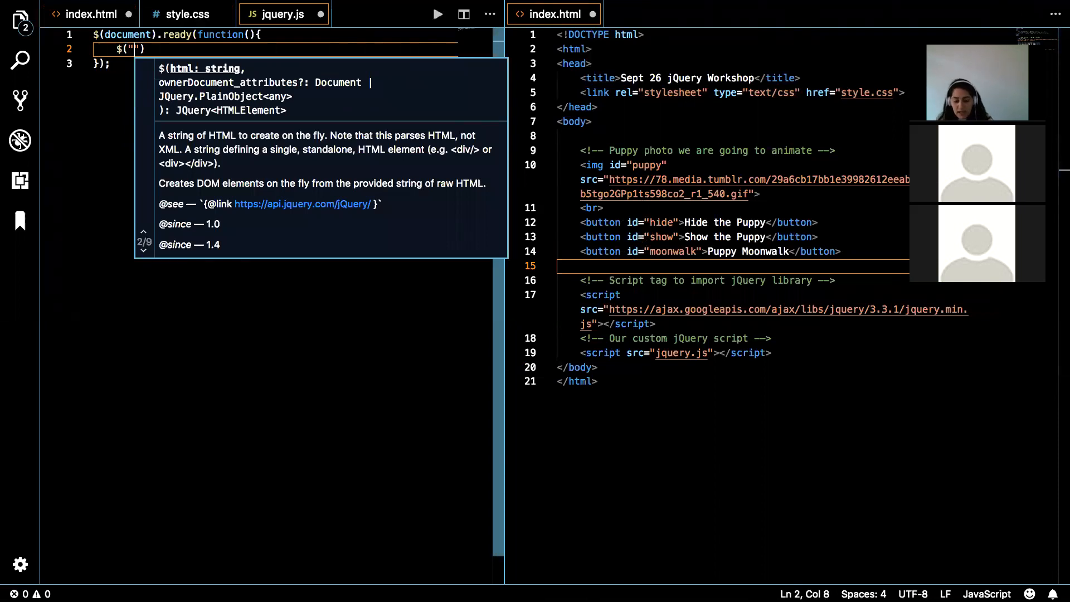
type("button")
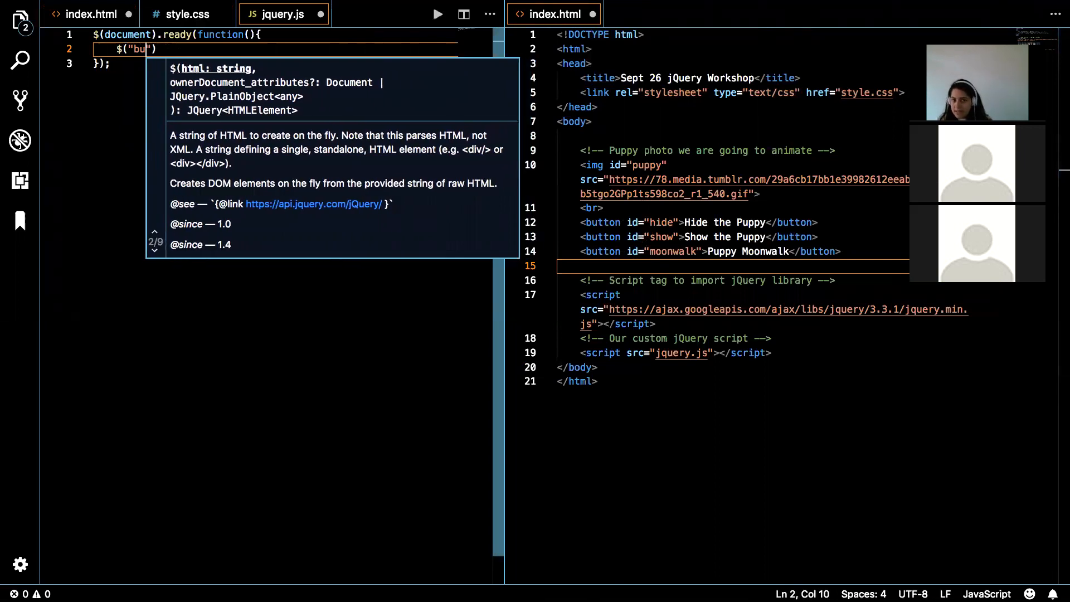
key("Backspace")
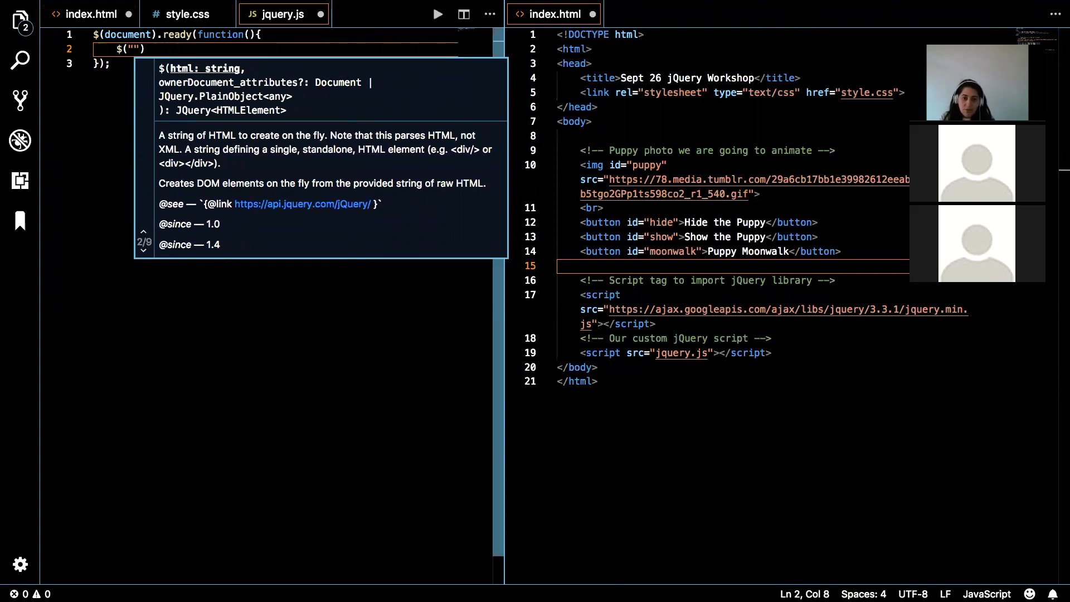
type("#")
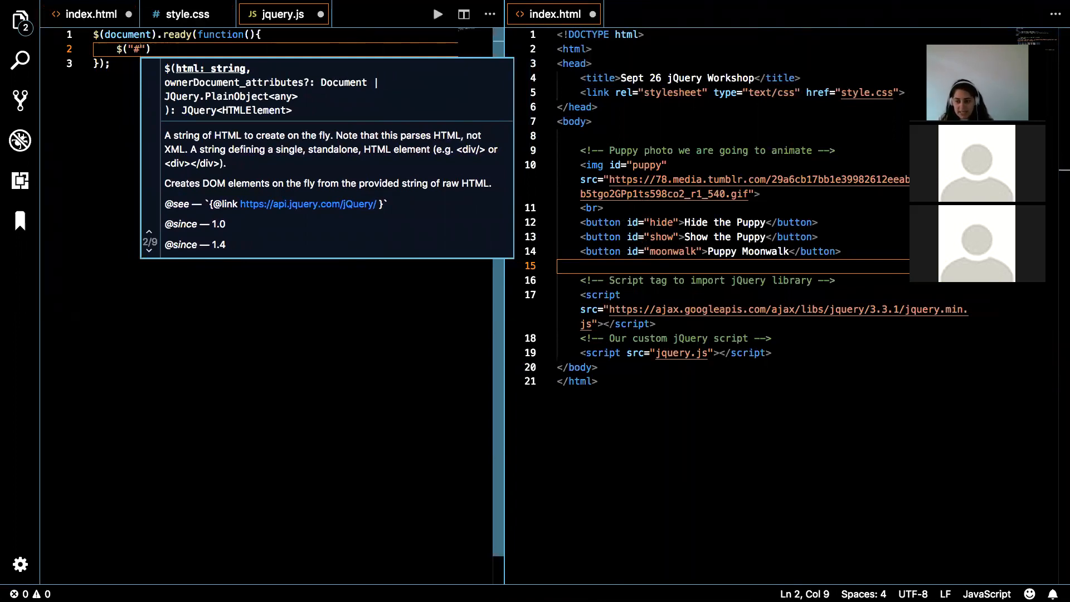
type("hide")
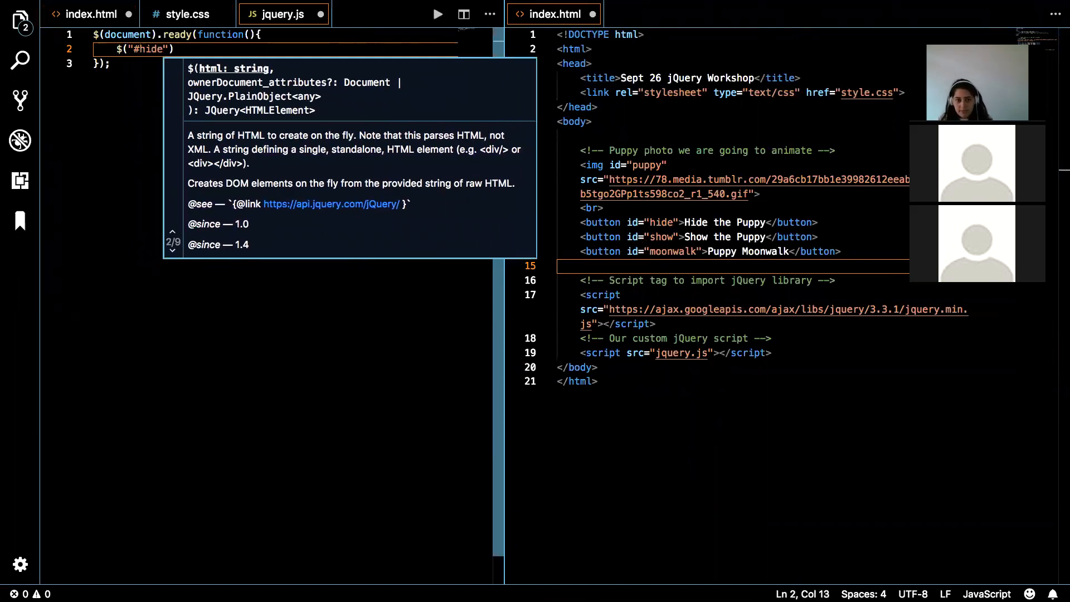
type(")")
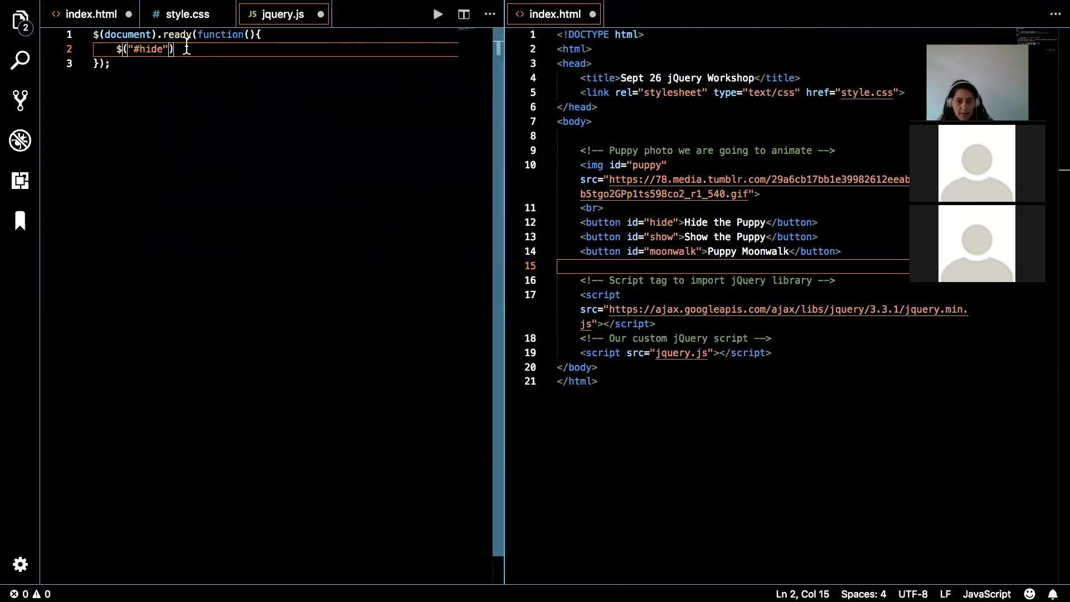
left_click_drag(174, 49, 117, 49)
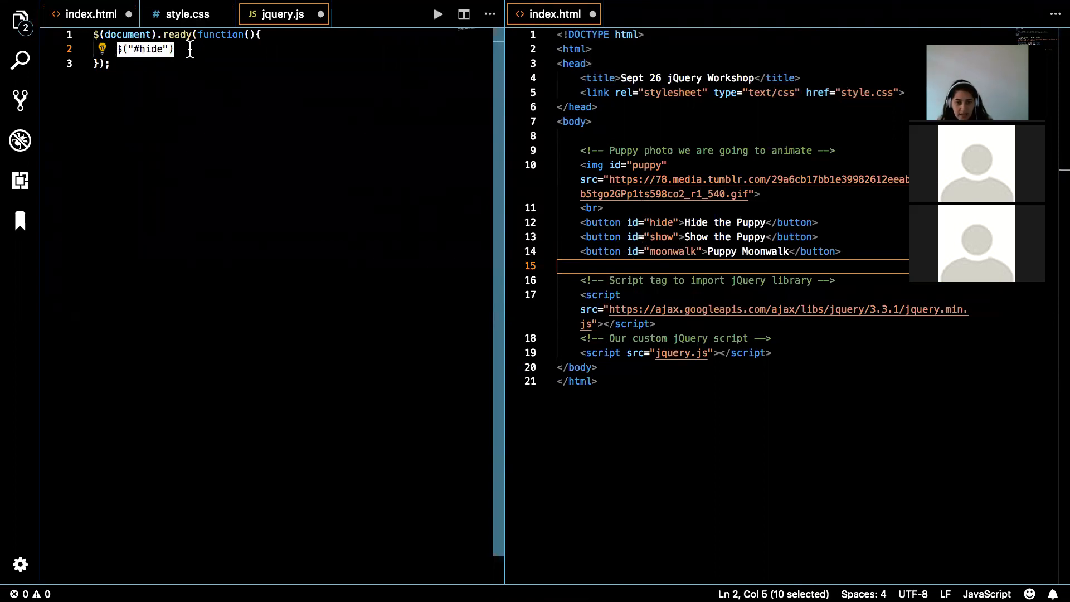
Attach .click(function(){ to the hide selector.
type(".")
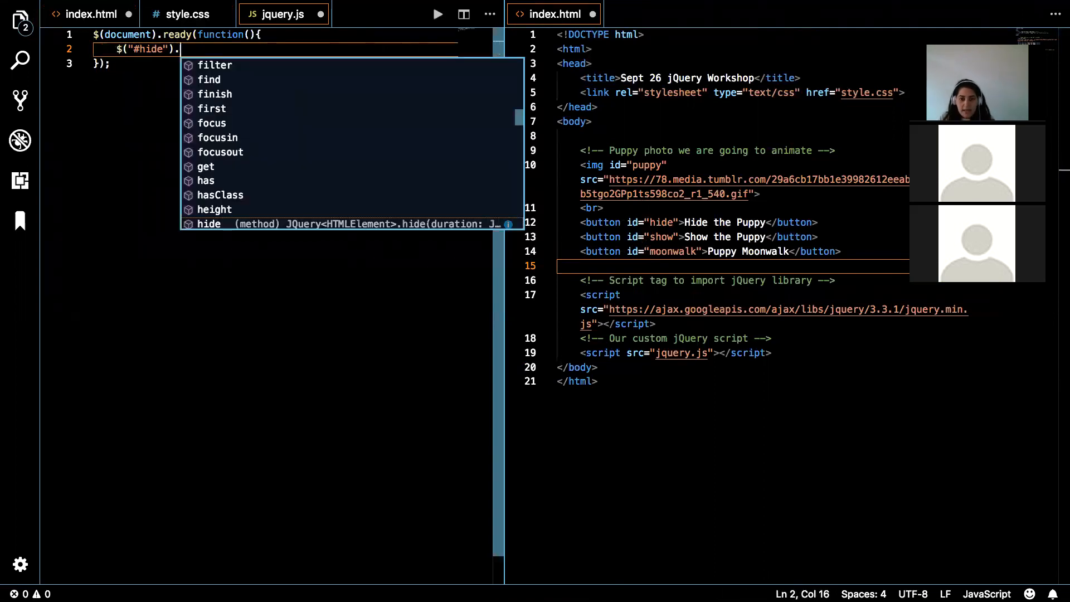
type("c")
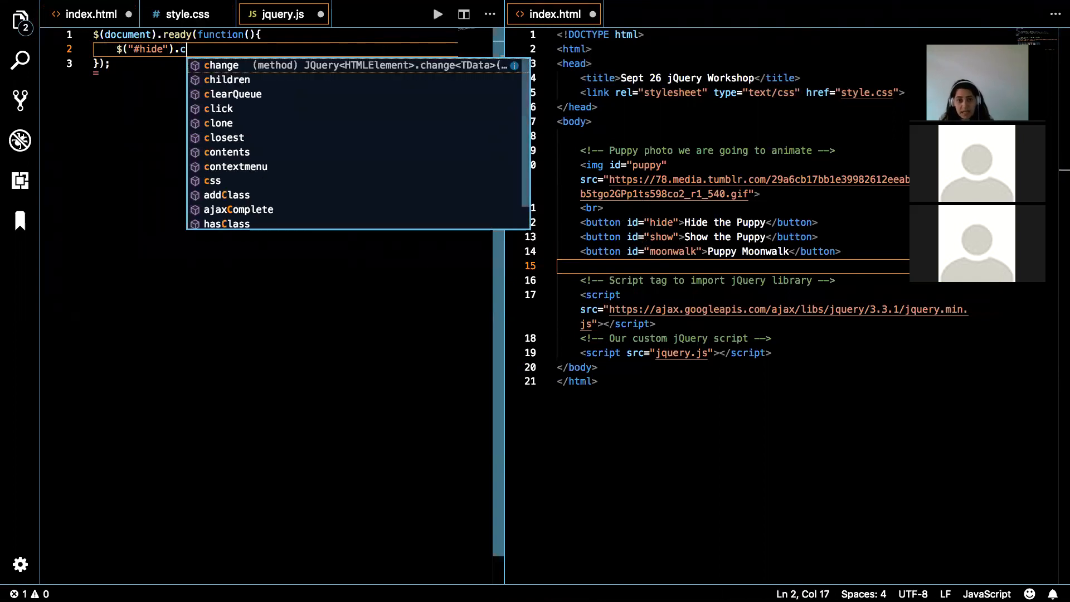
type("lick")
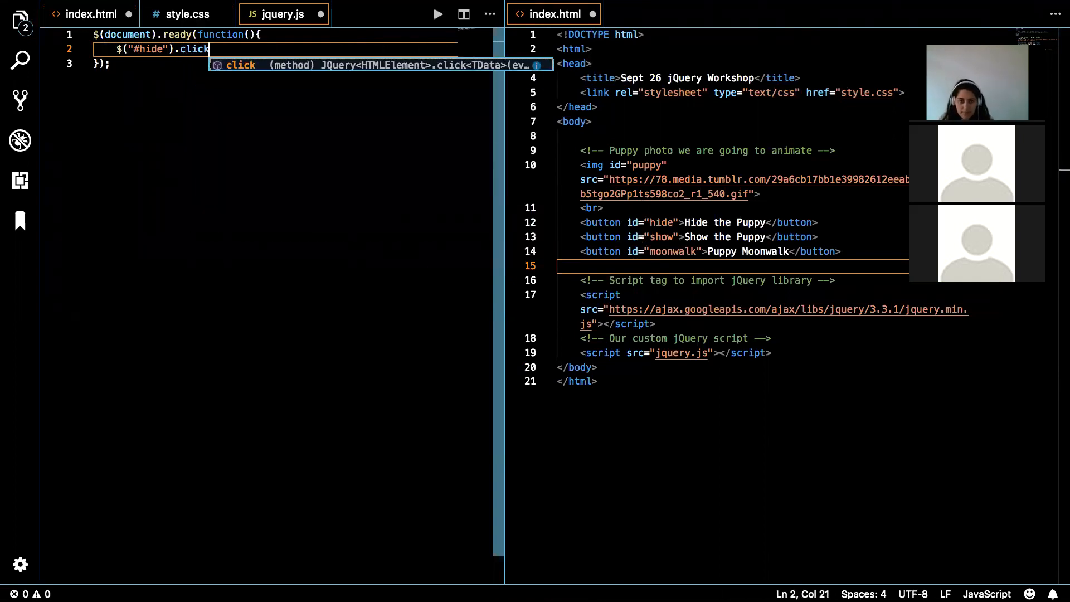
type("()")
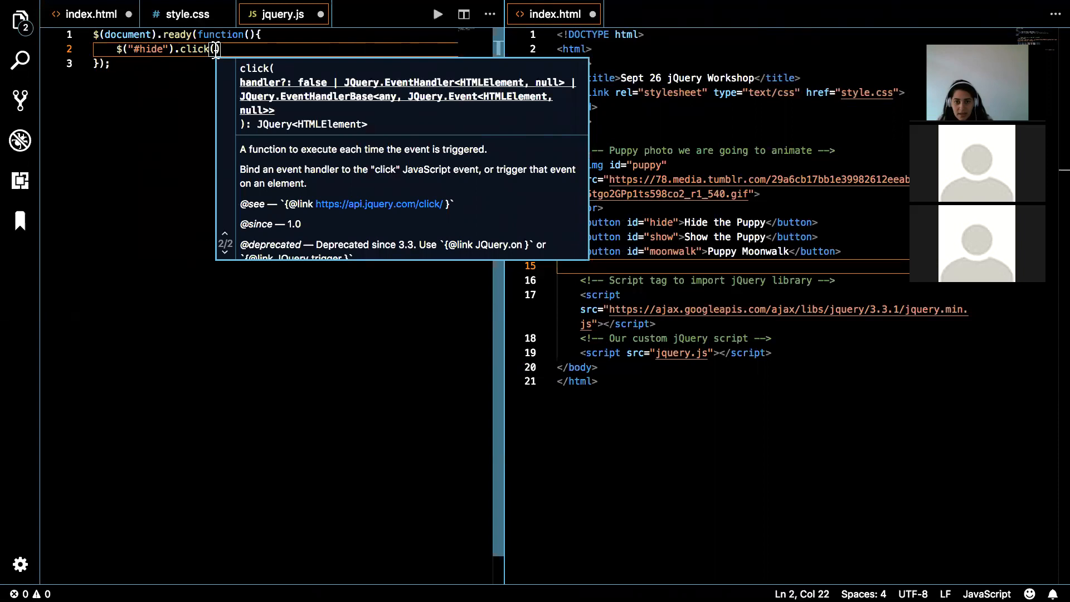
type("fu")
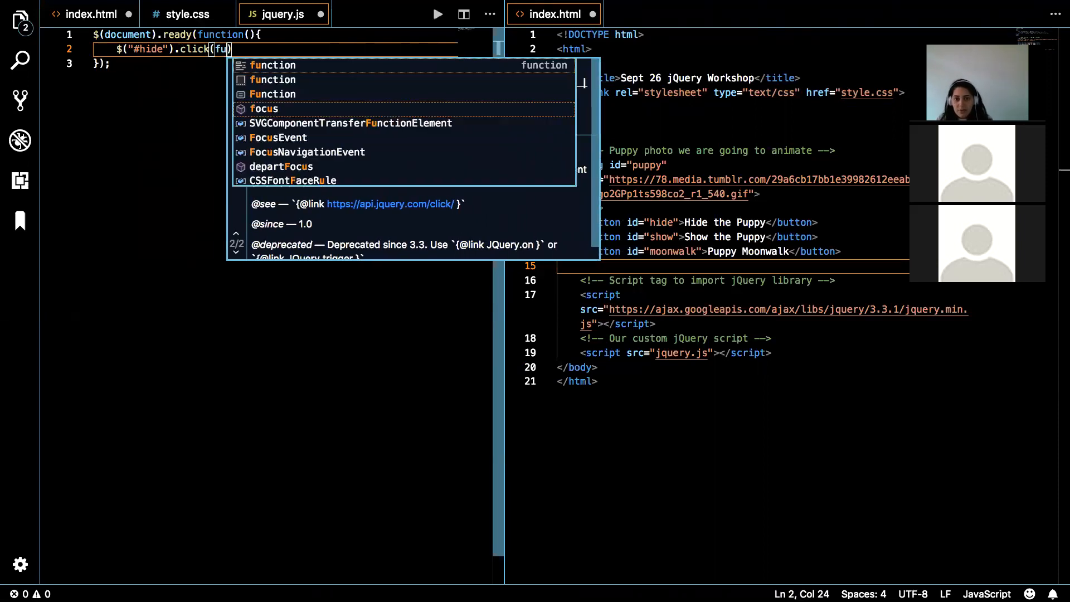
type("nction()")
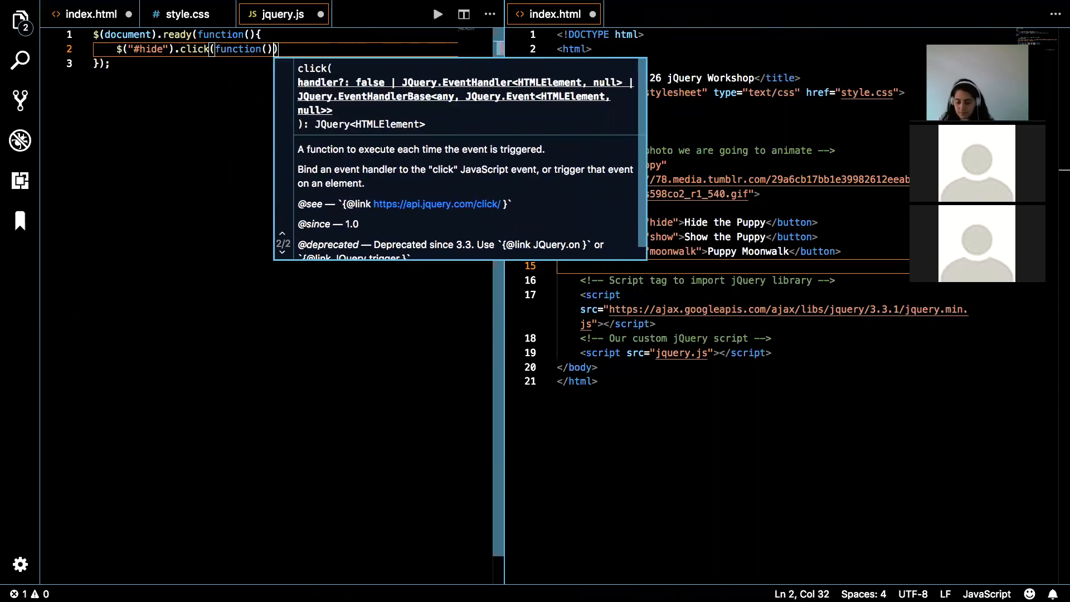
type("{")
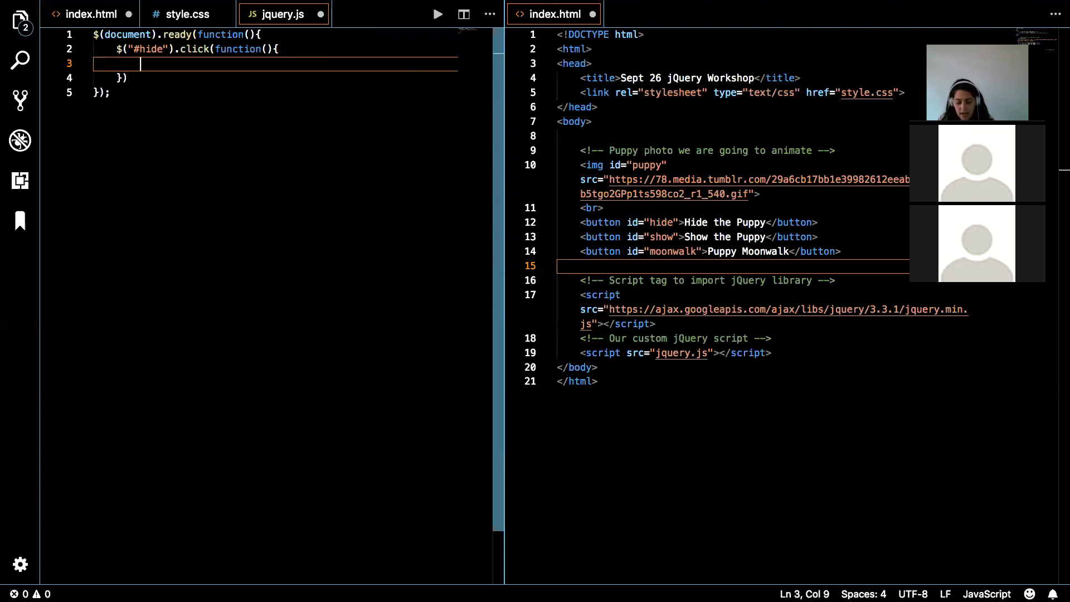
Make the handler body call $("#puppy").hide(); and return to index.html.
type("$")
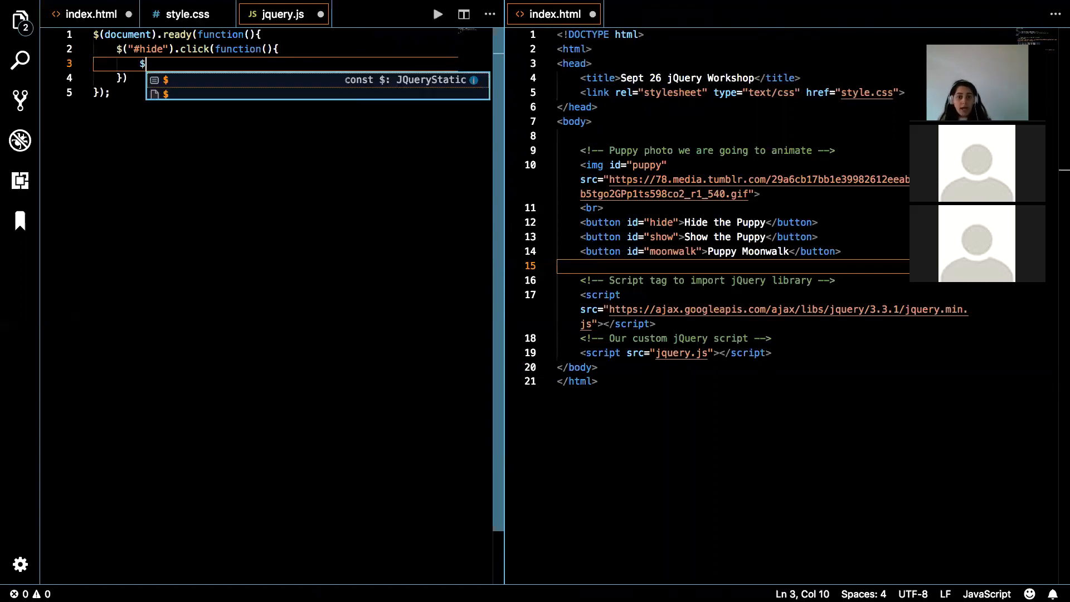
type("()")
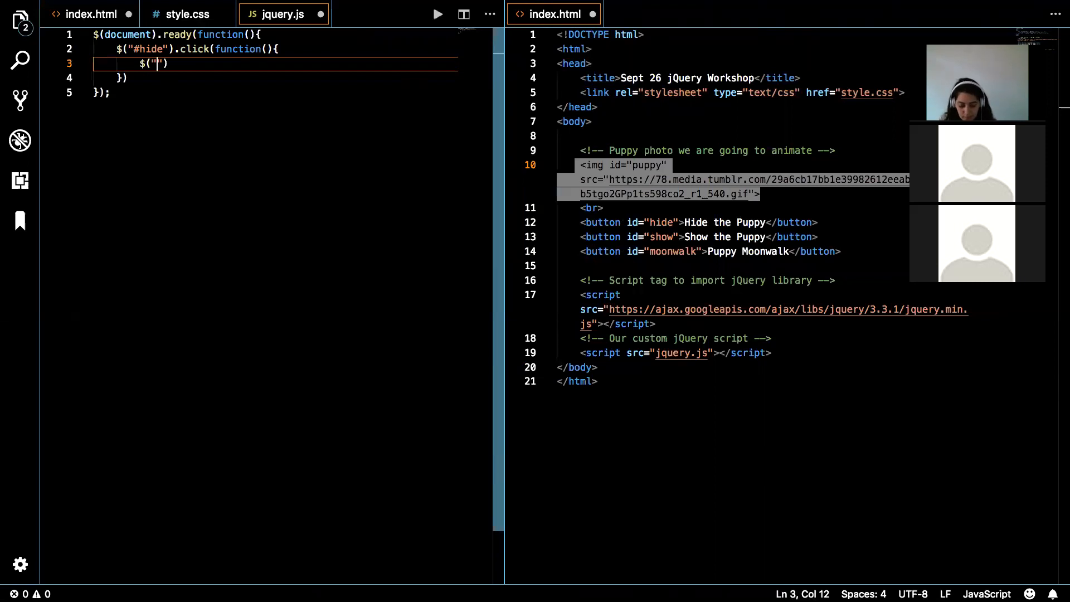
type("#puppy")
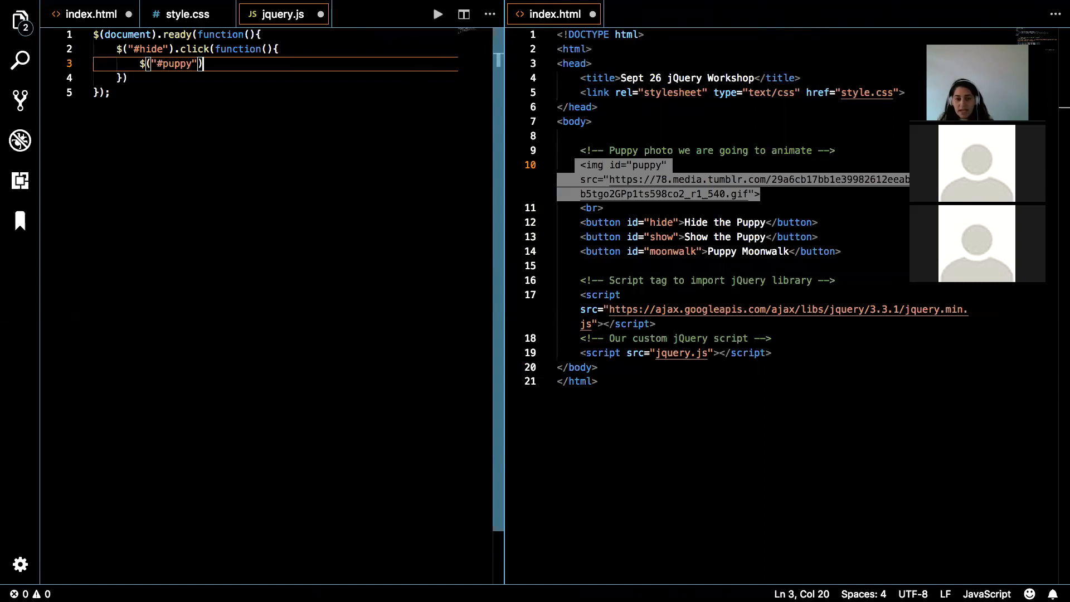
type(".hide()")
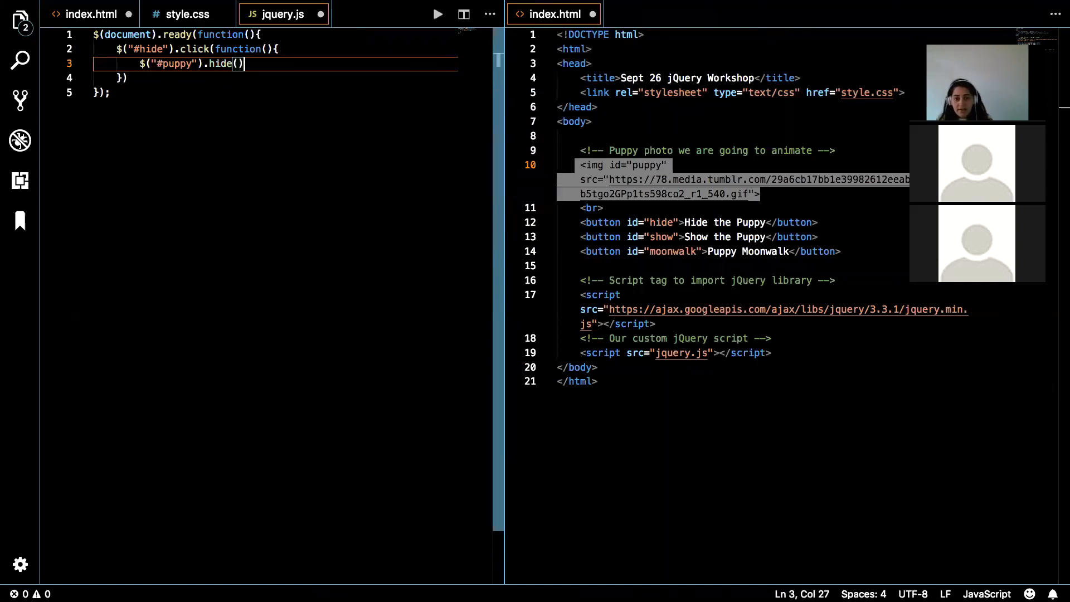
type(";")
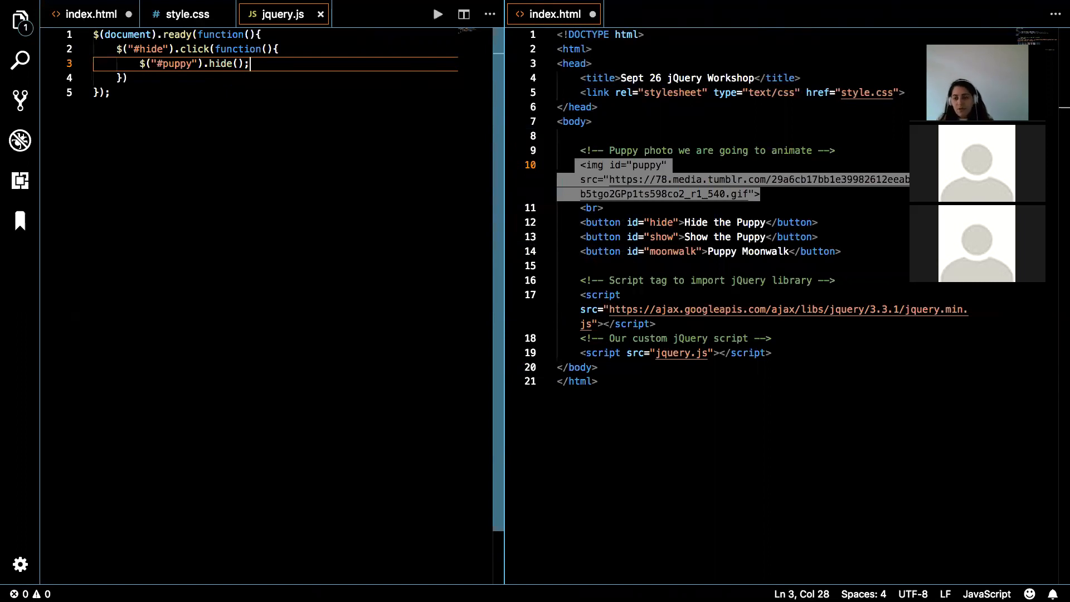
left_click(580, 382)
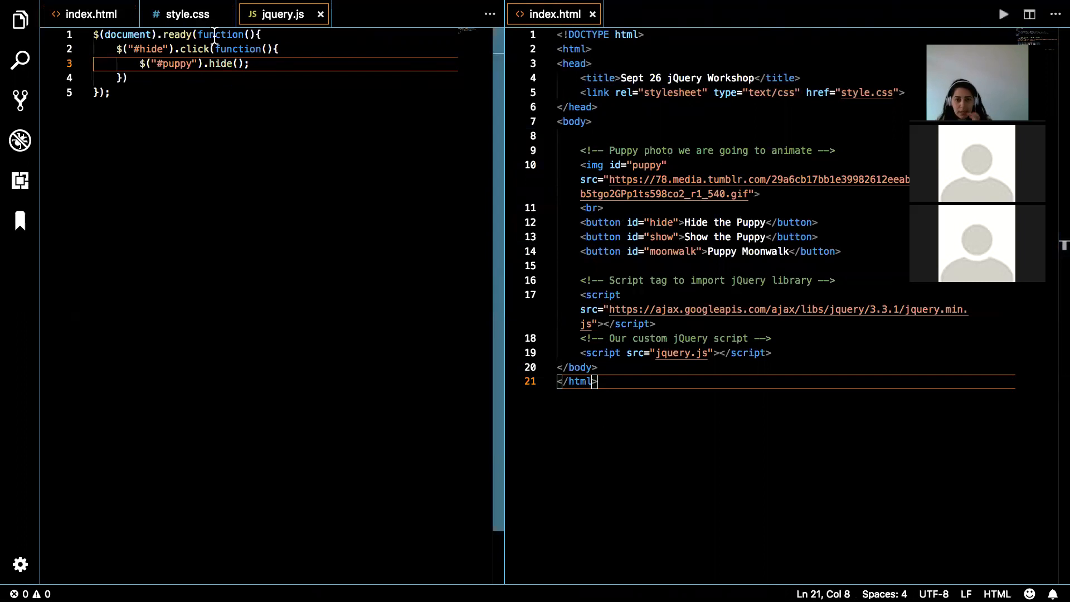
mouse_move(127, 49)
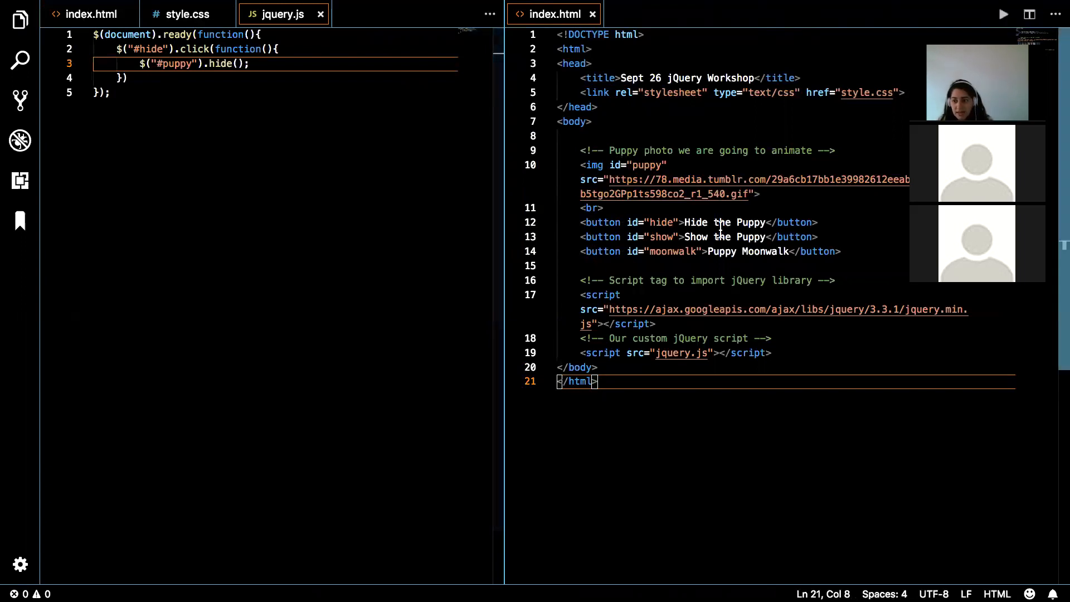
Select text in index.html while saving the edited files.
left_click_drag(581, 222, 685, 222)
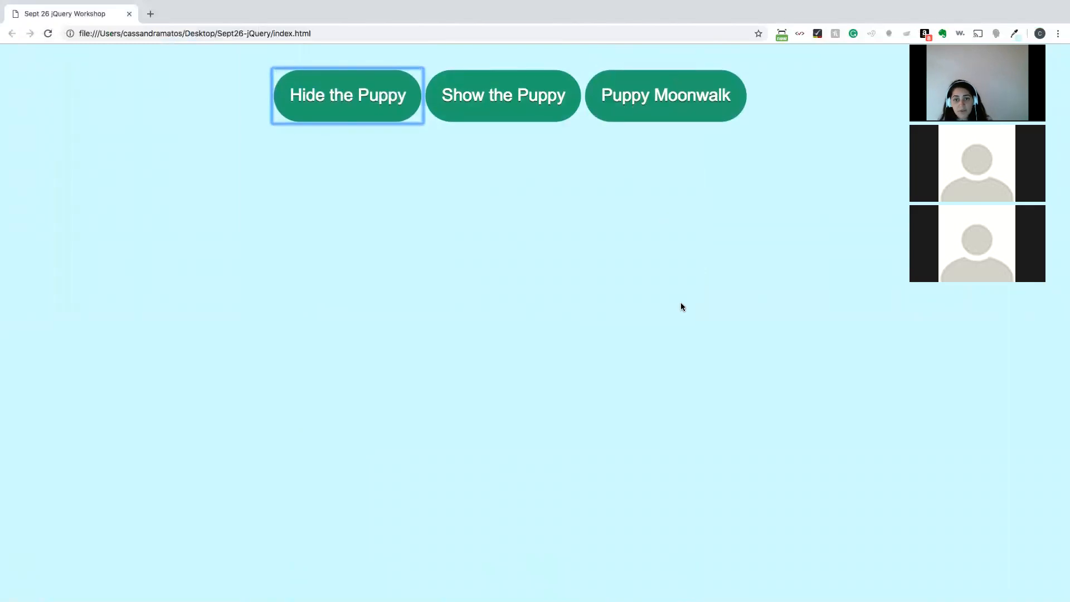
mouse_move(678, 309)
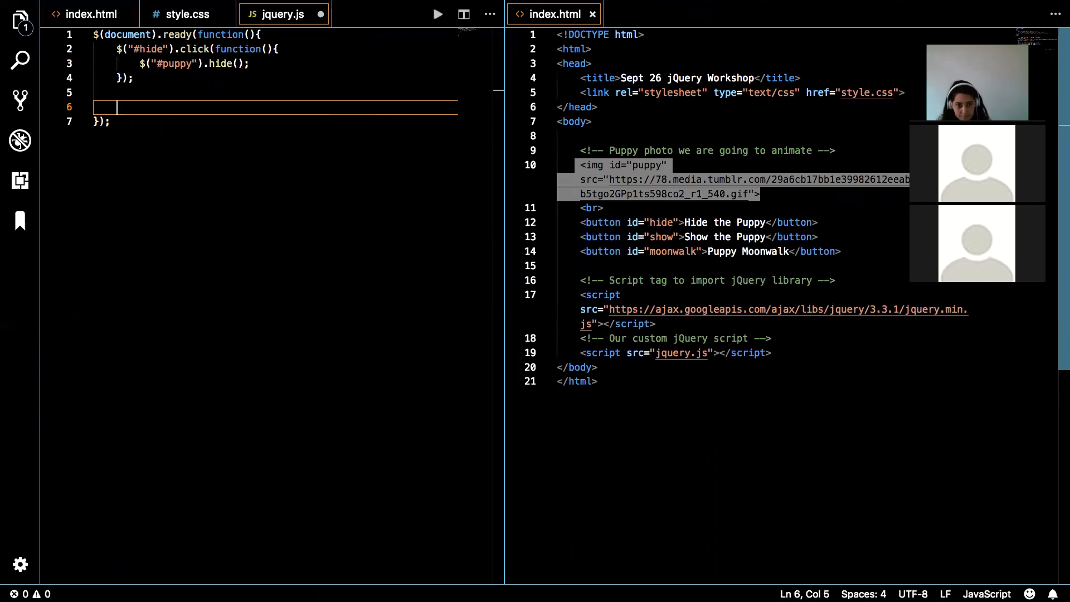
Write the $("#show").click(function handler header in jquery.js.
type("$")
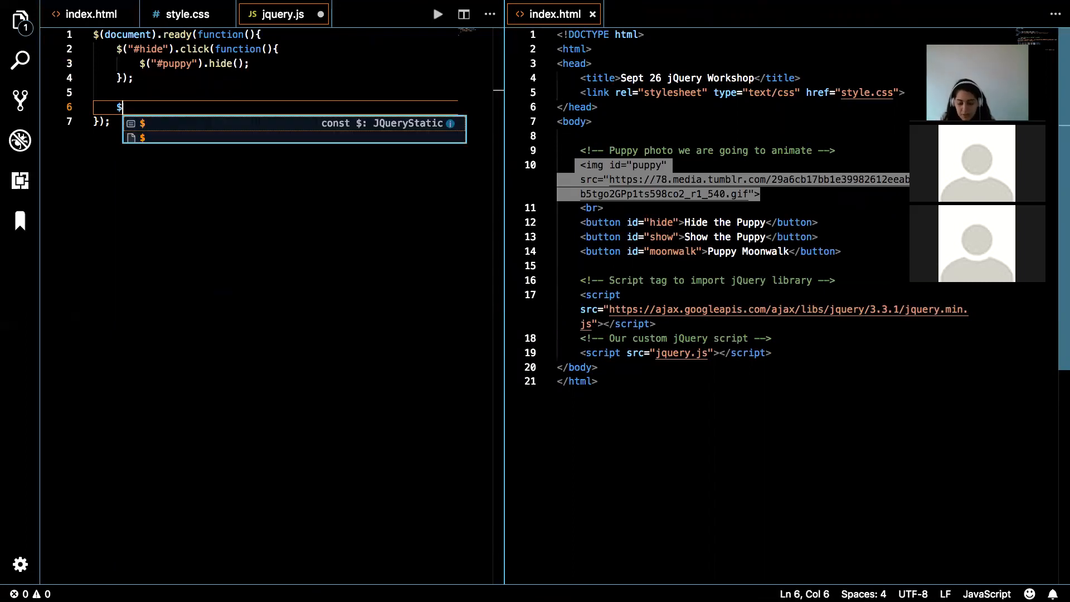
type("()")
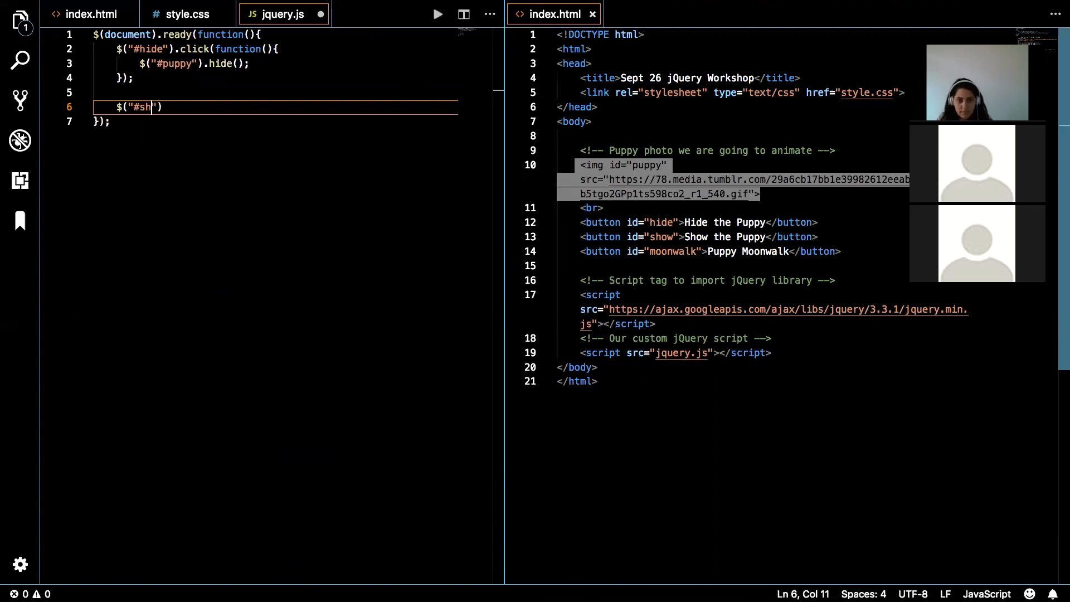
type("ow")
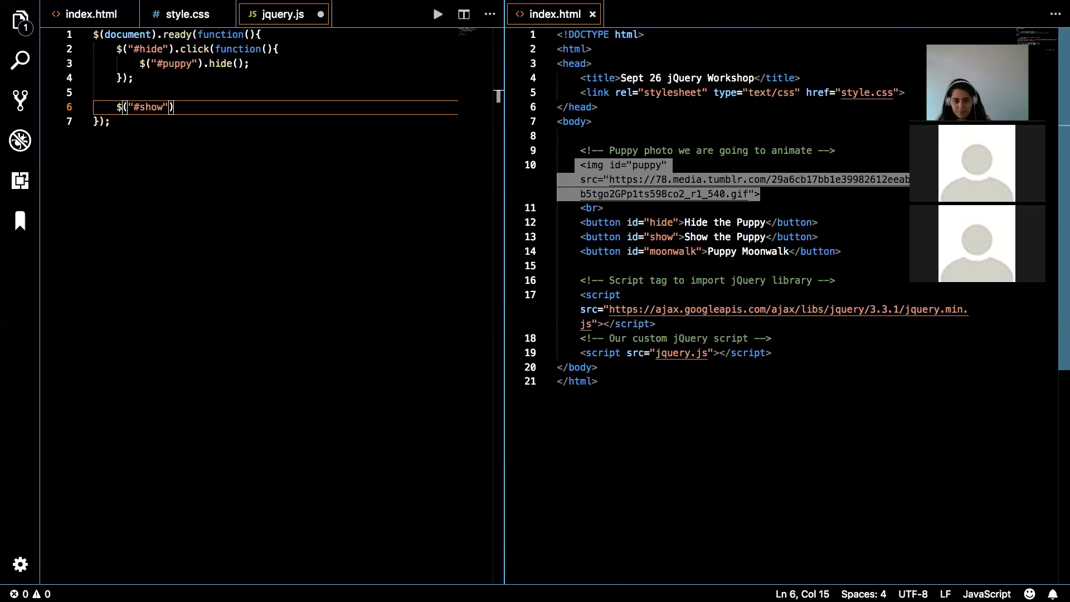
type(".click")
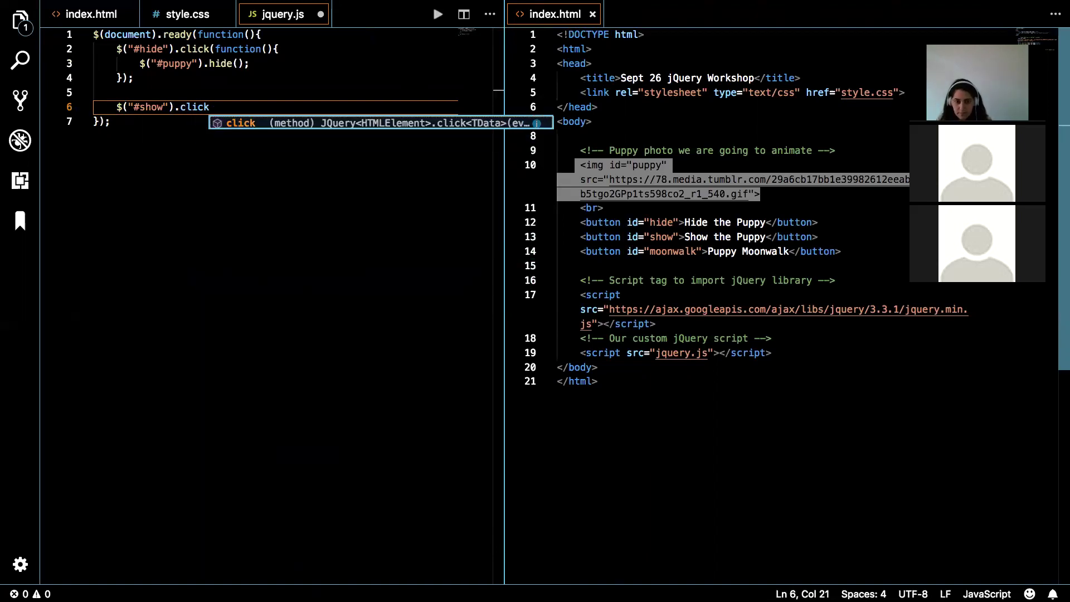
type("()")
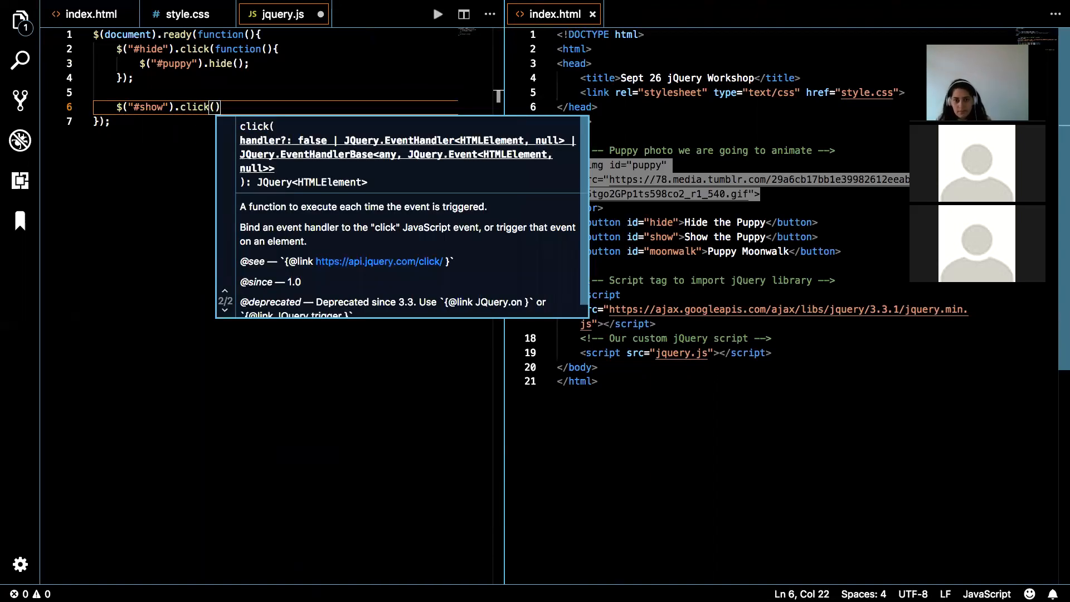
type("function(")
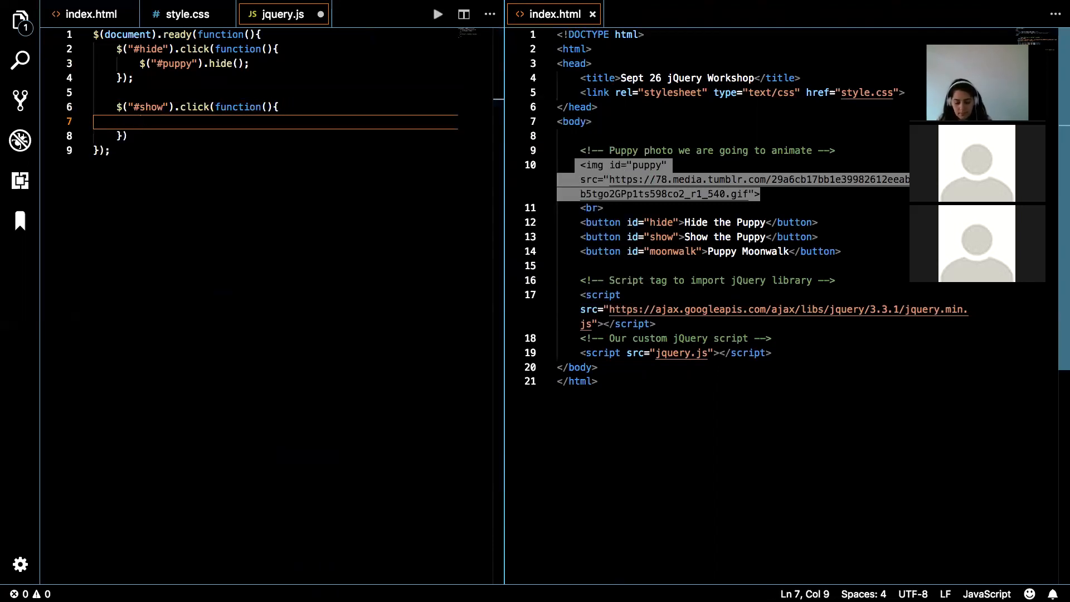
Make the show handler call $("#puppy").show();.
type("$()")
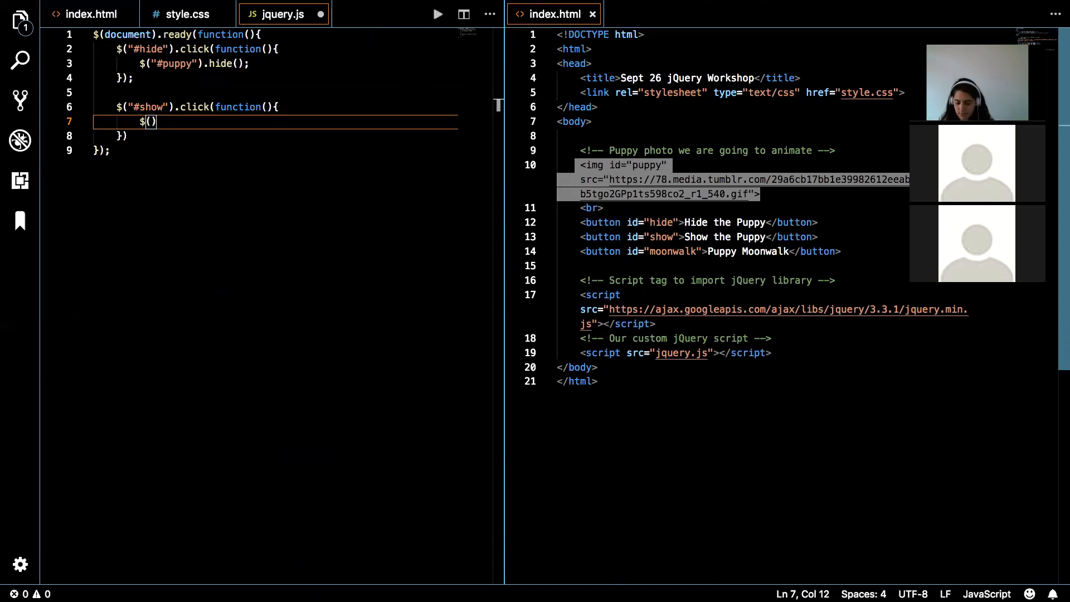
type("\"\"")
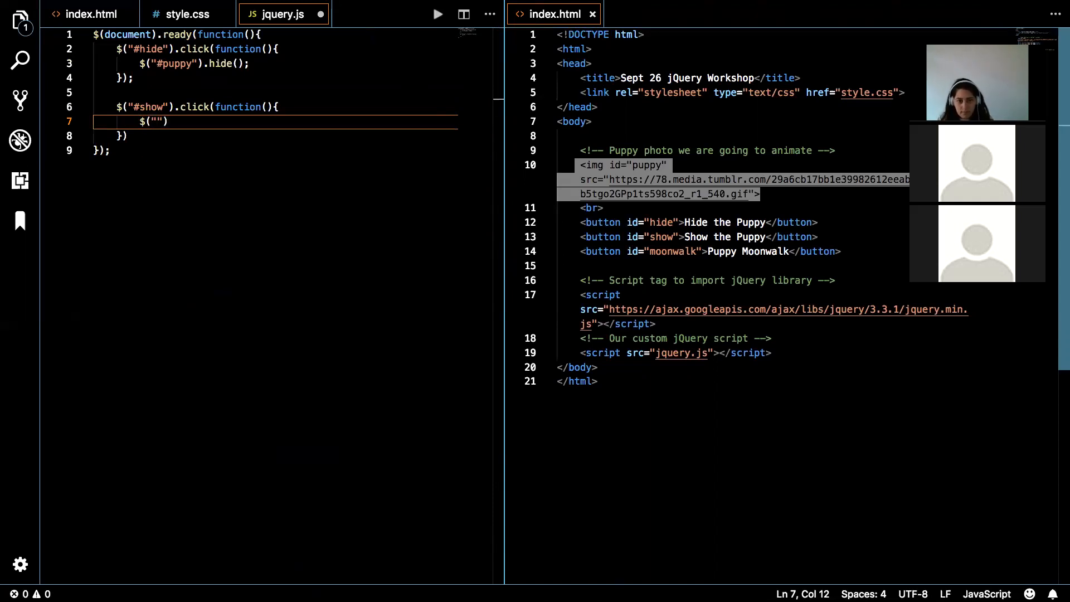
type("#")
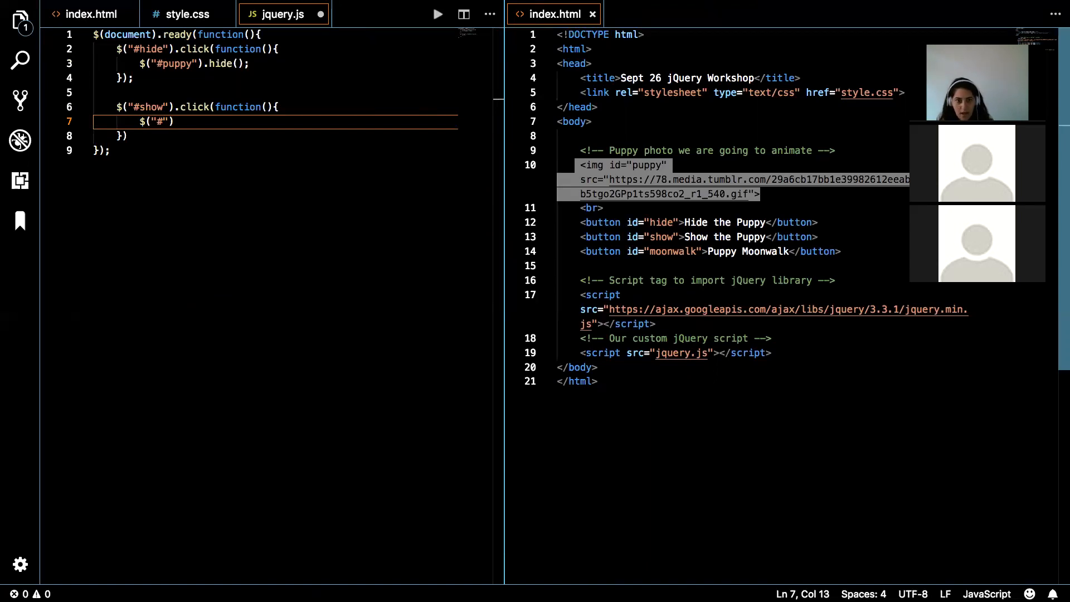
type("puppy")
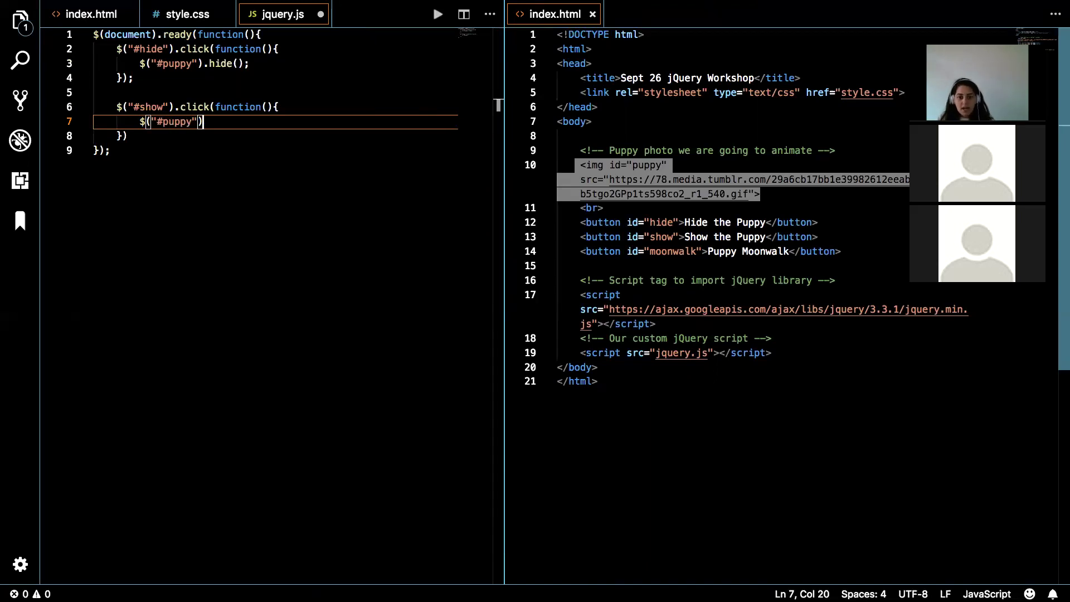
type(".show")
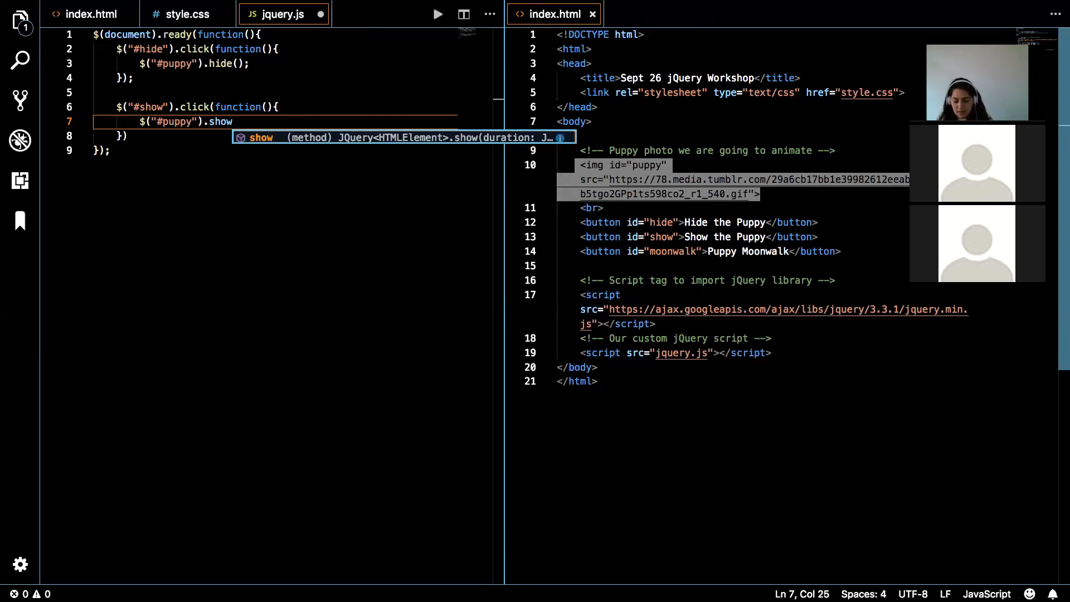
type("();")
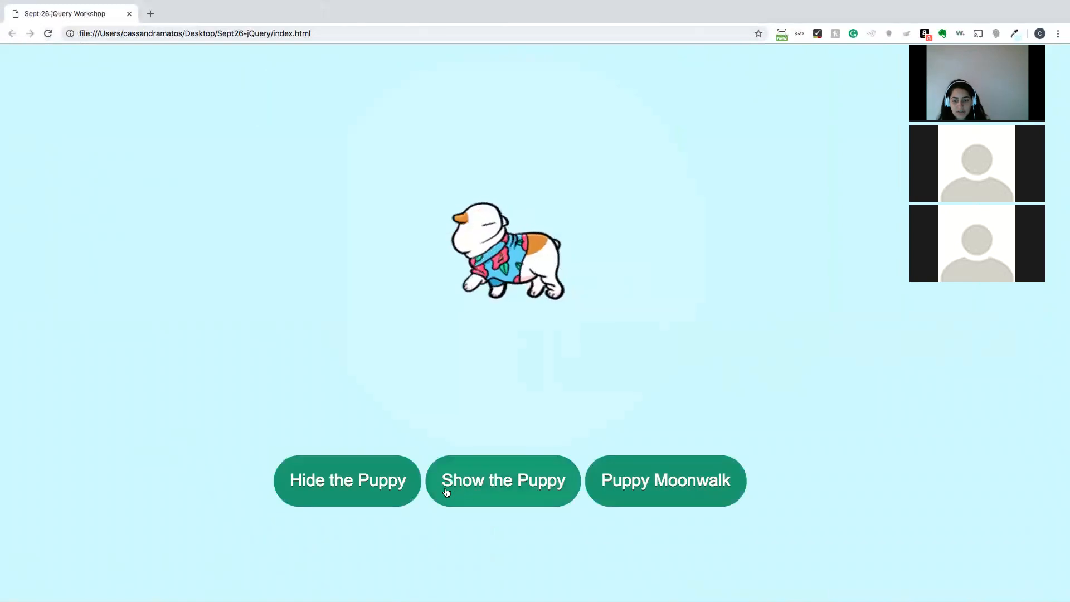
Test the Show the Puppy button on the reloaded workshop page.
left_click(502, 480)
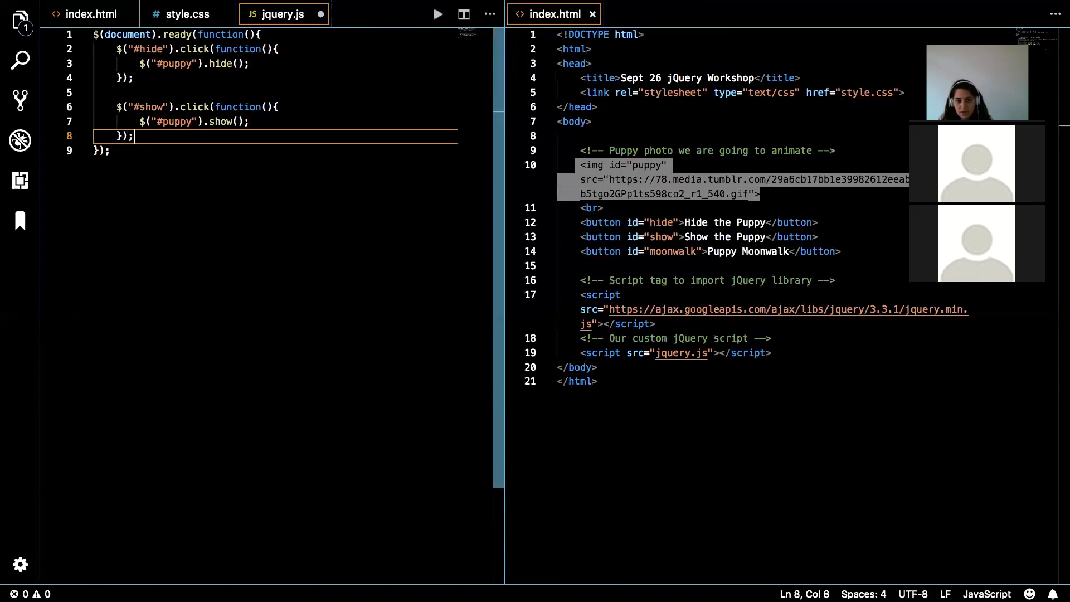
Write the $("#moonwalk").click(function handler in jquery.js.
key("Enter")
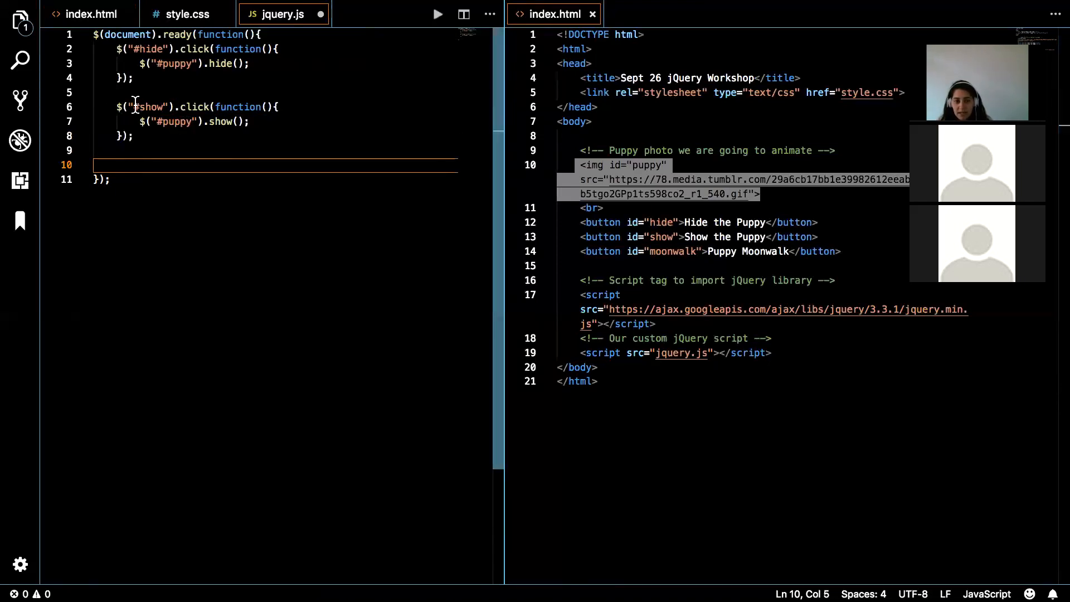
double_click(149, 107)
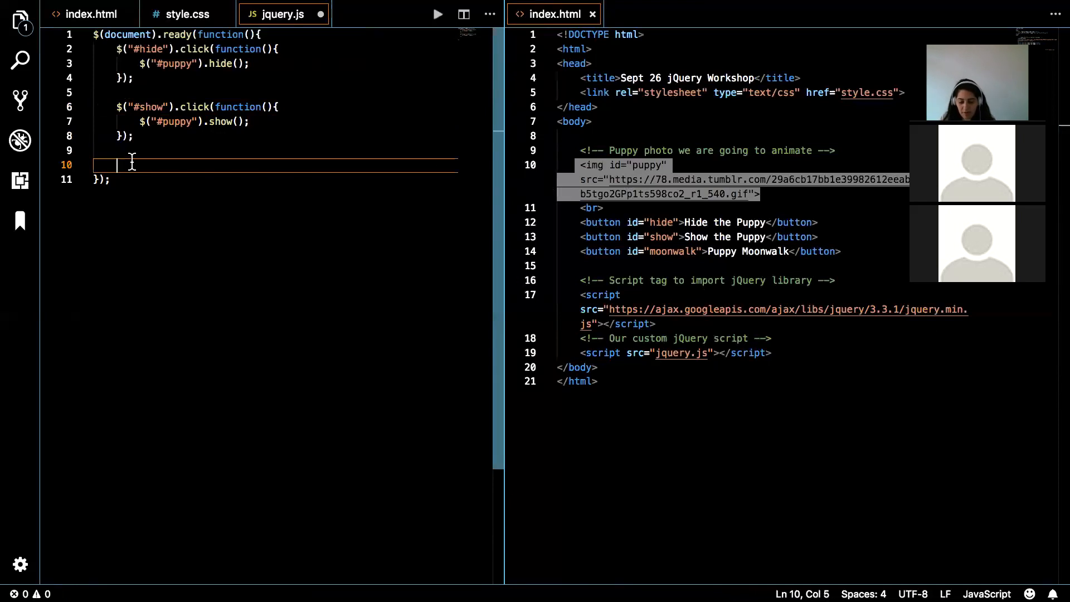
type("$(\"")
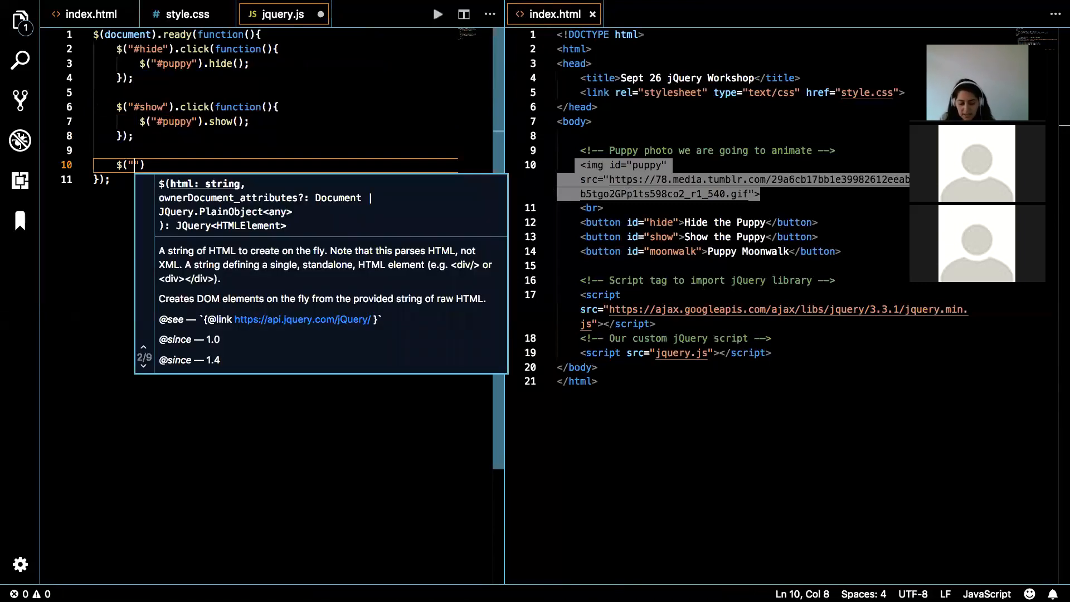
type("#moon")
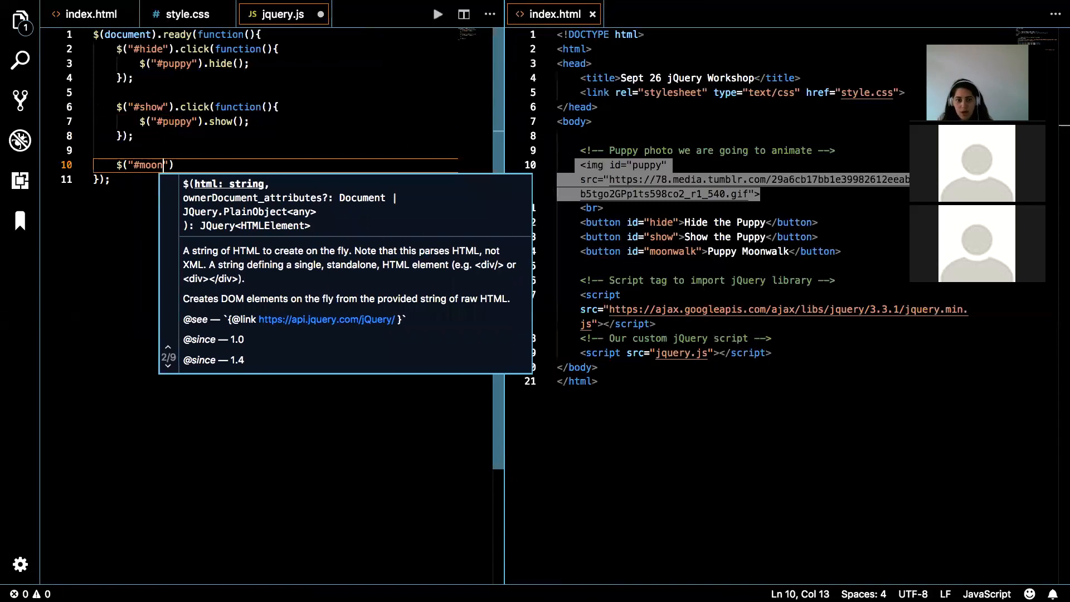
type("walk\")")
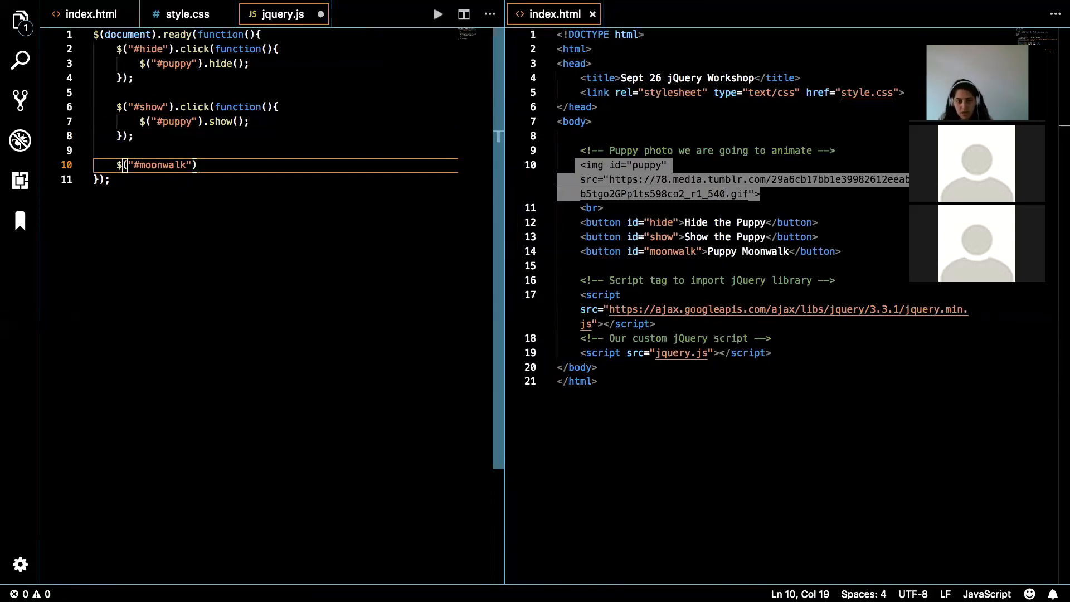
type(".c")
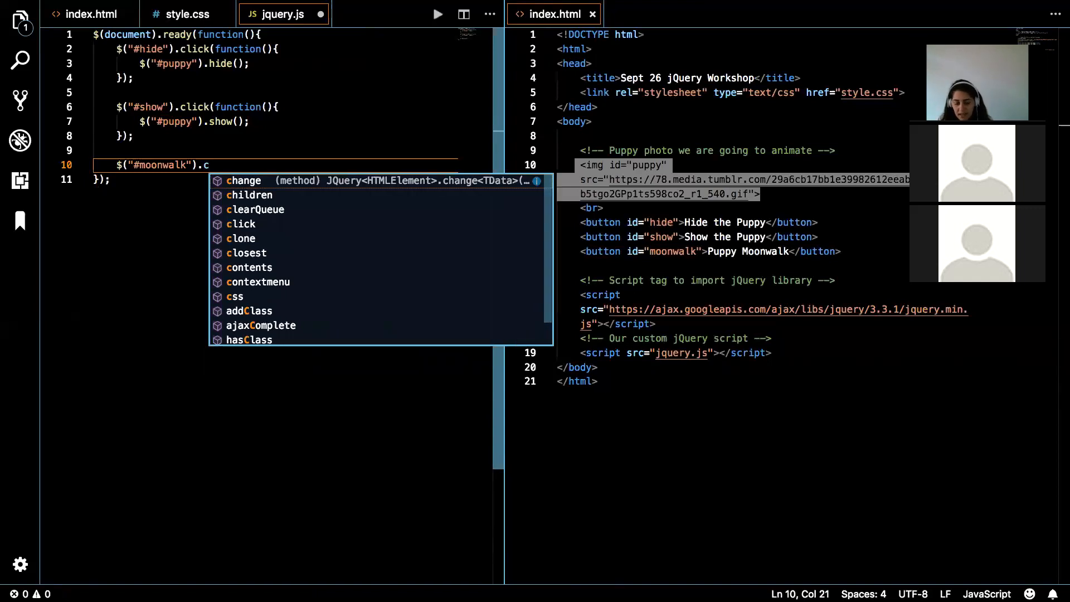
type("lick")
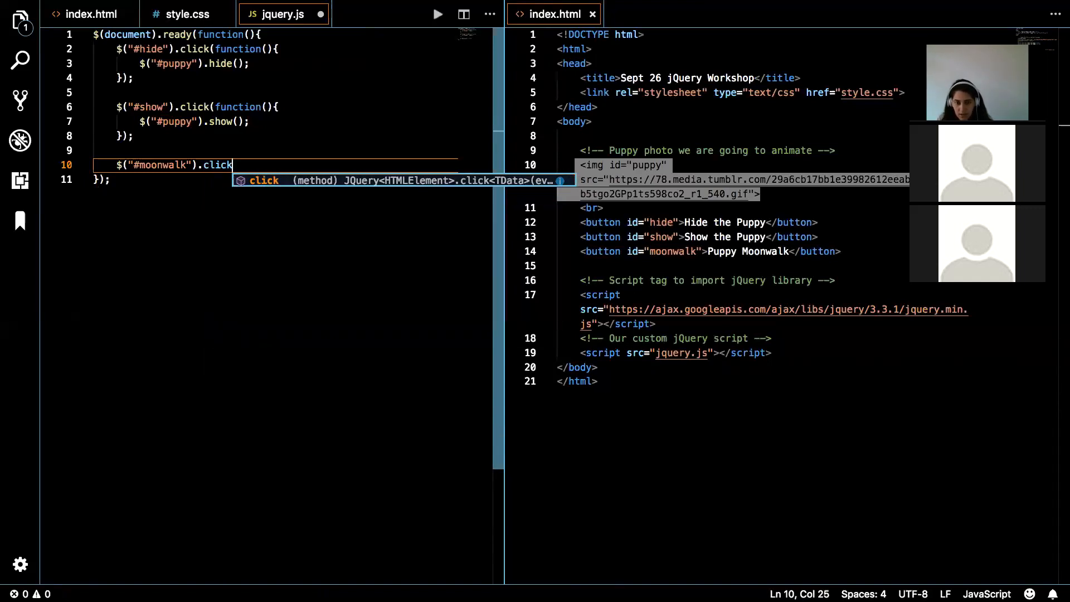
type("(function")
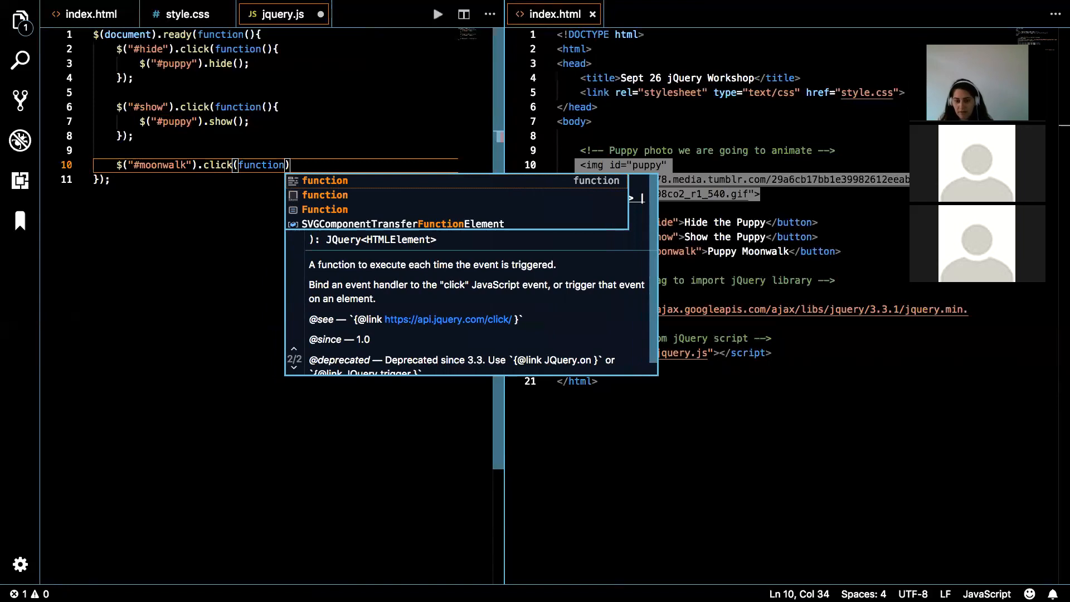
key("Enter")
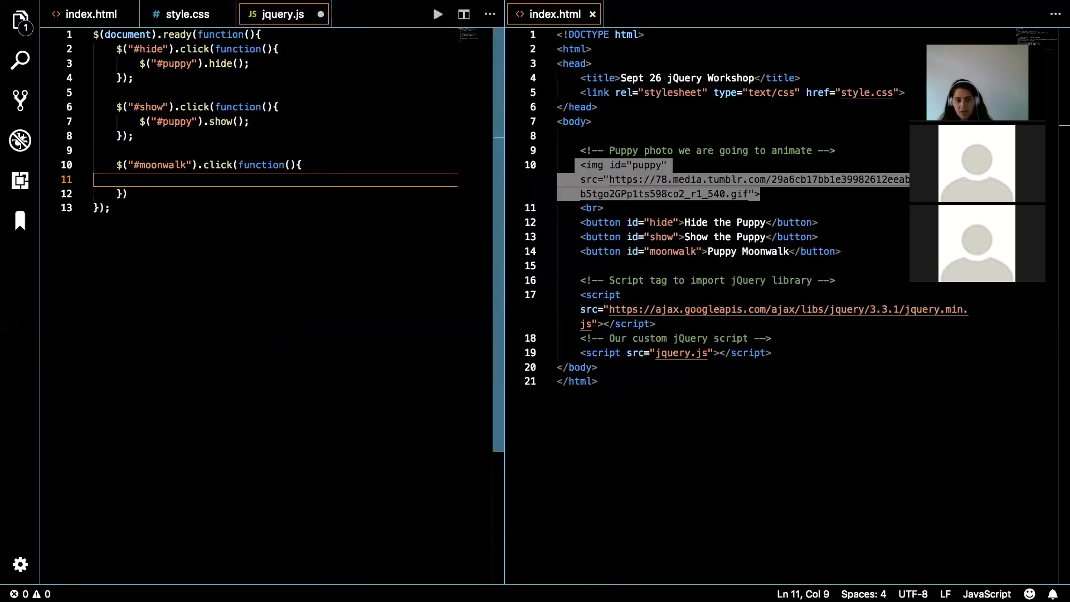
Inside it, animate the puppy with left set to '250'.
type("$(\"")
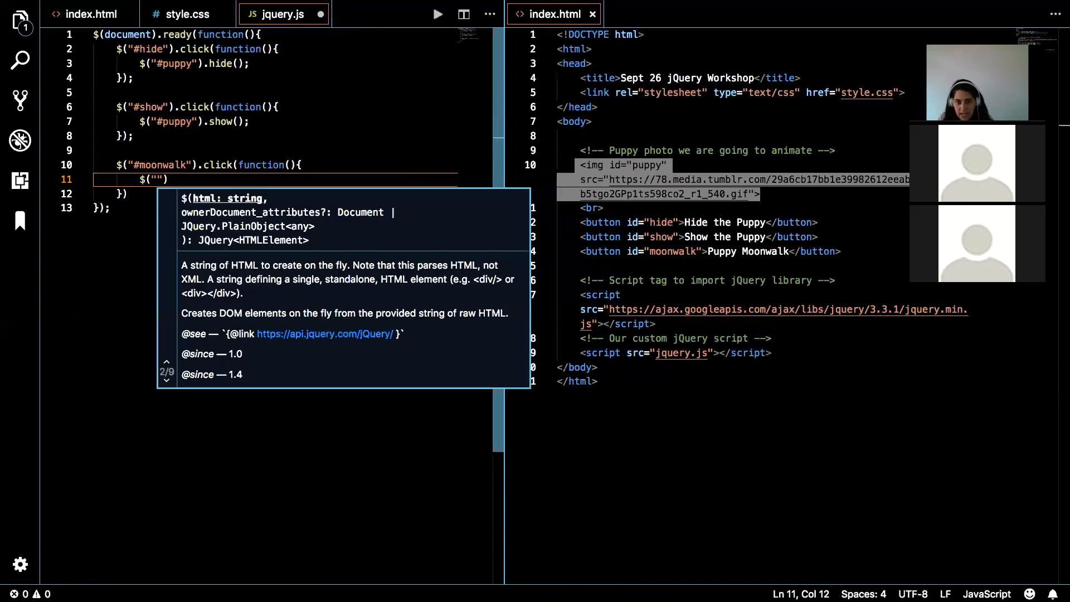
type("#puppy")
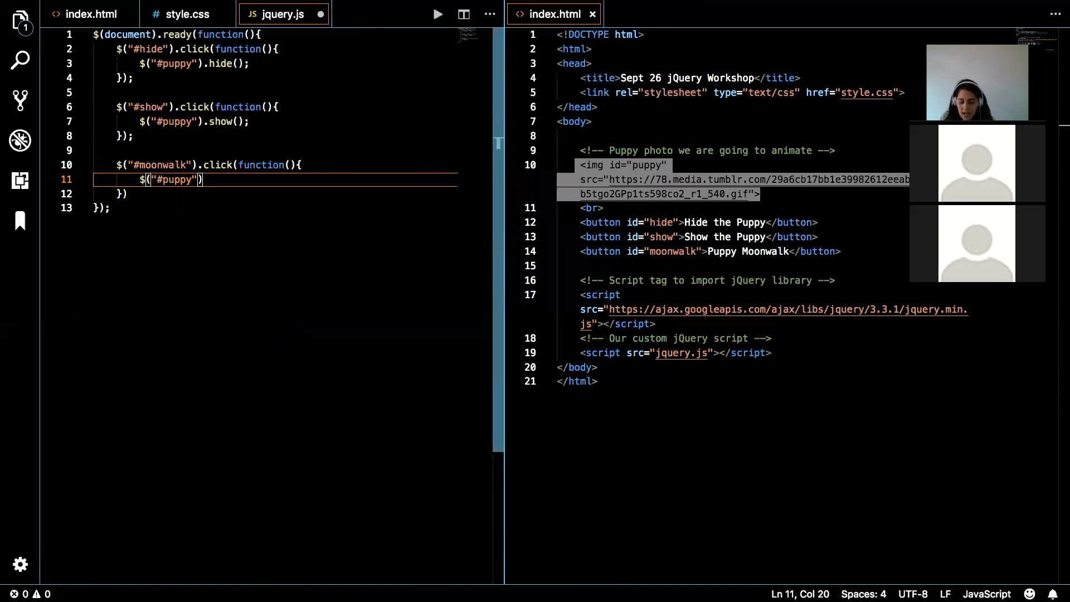
type(".animate")
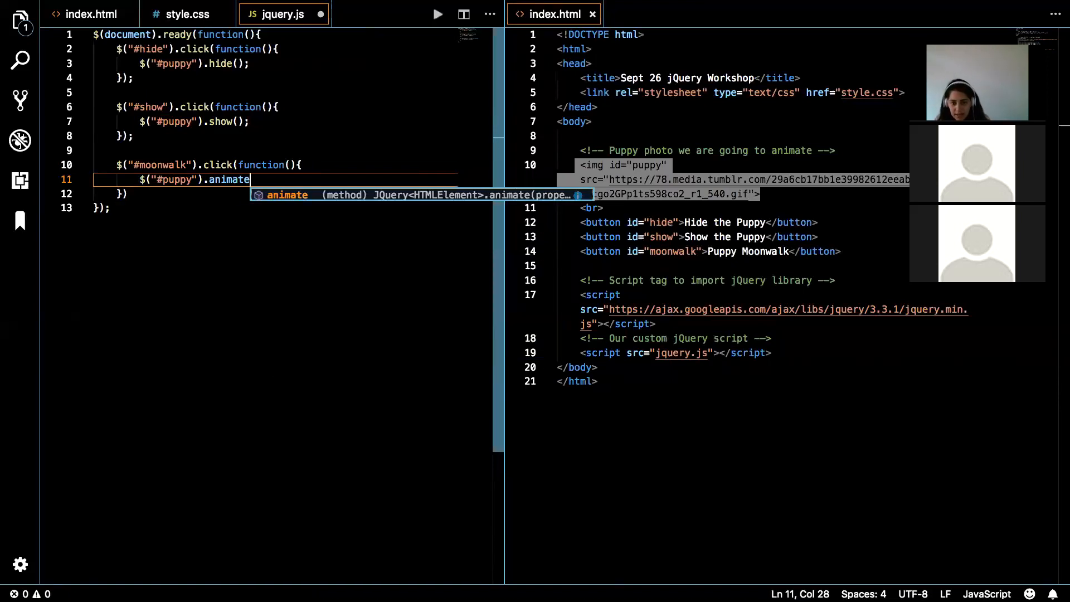
type("(")
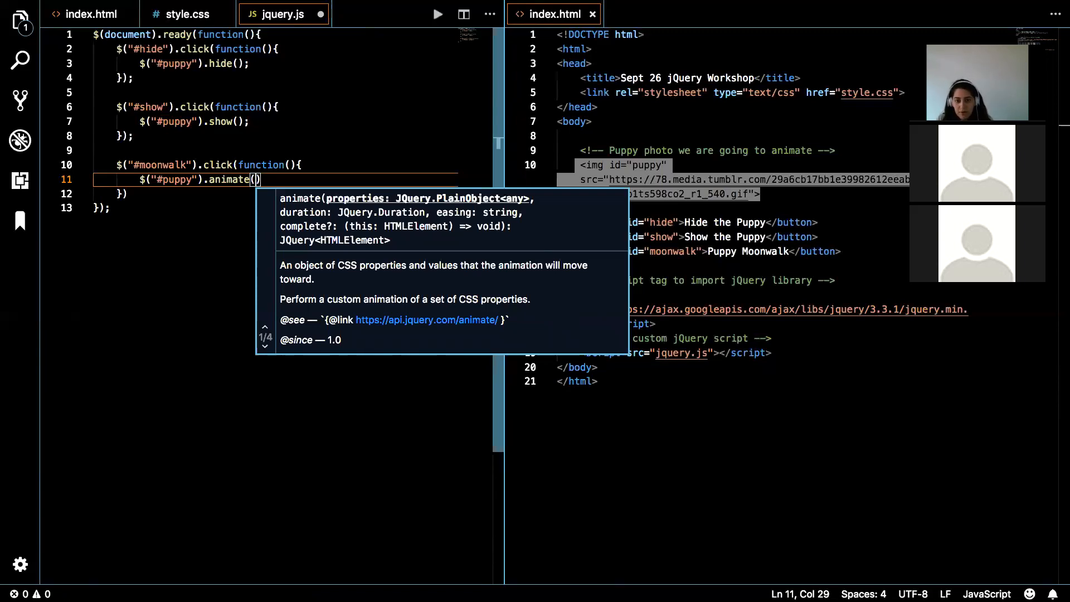
type("{")
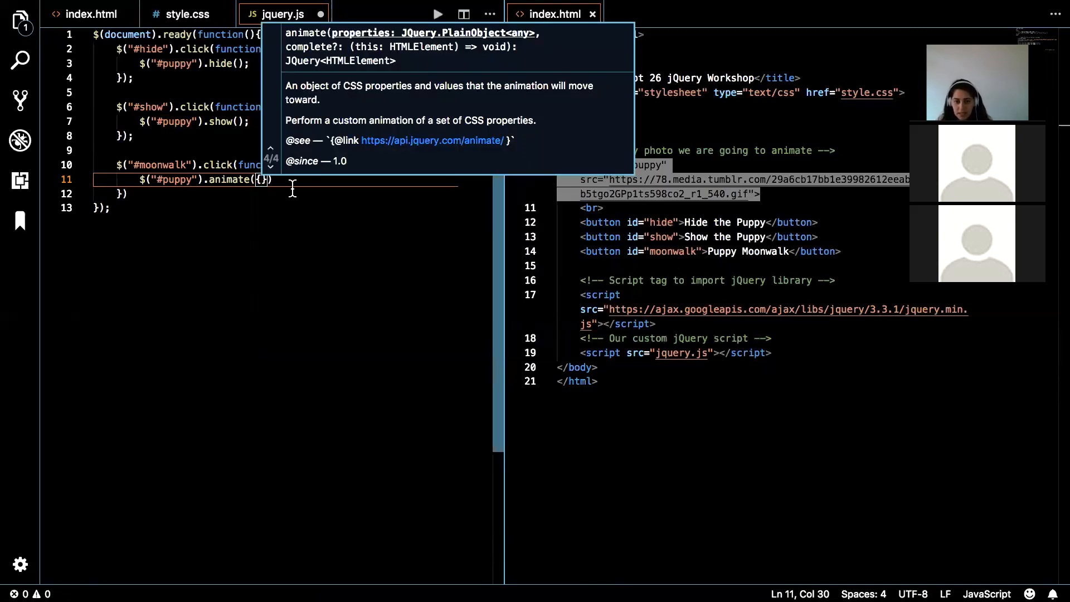
mouse_move(368, 314)
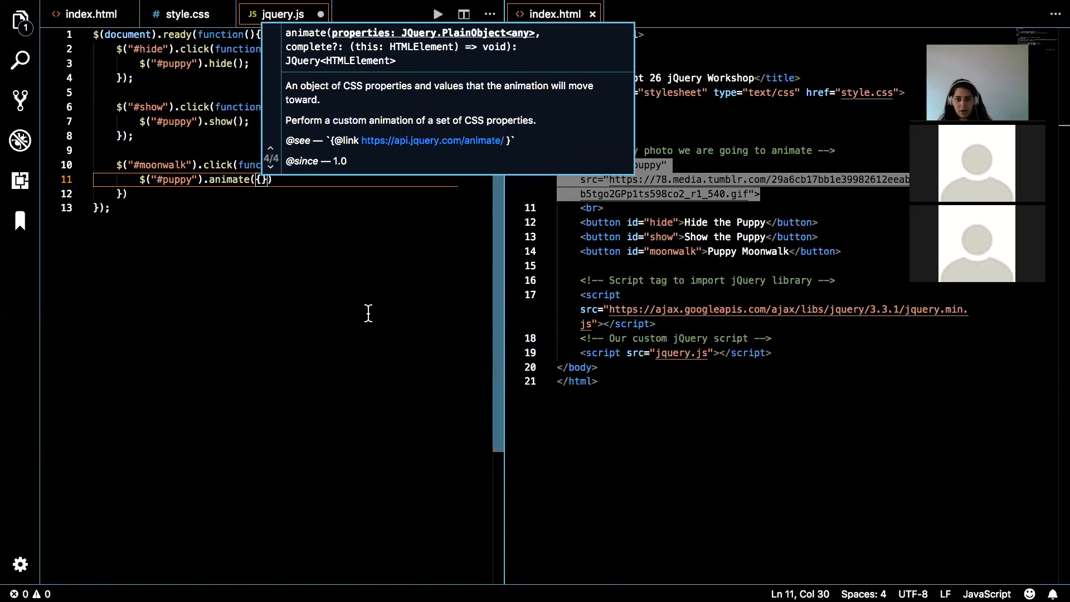
mouse_move(408, 444)
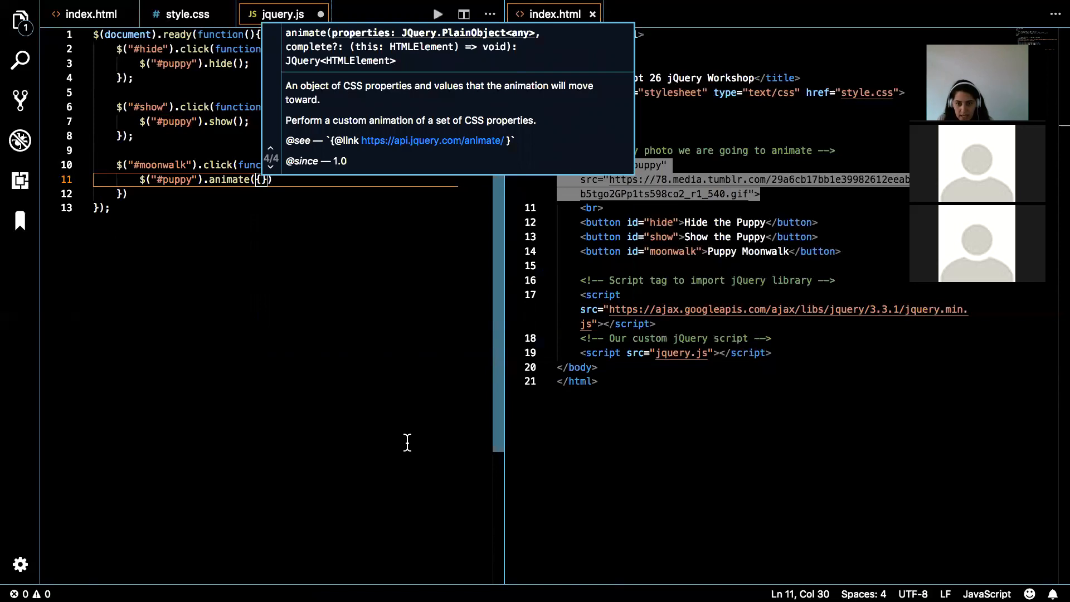
type("left:")
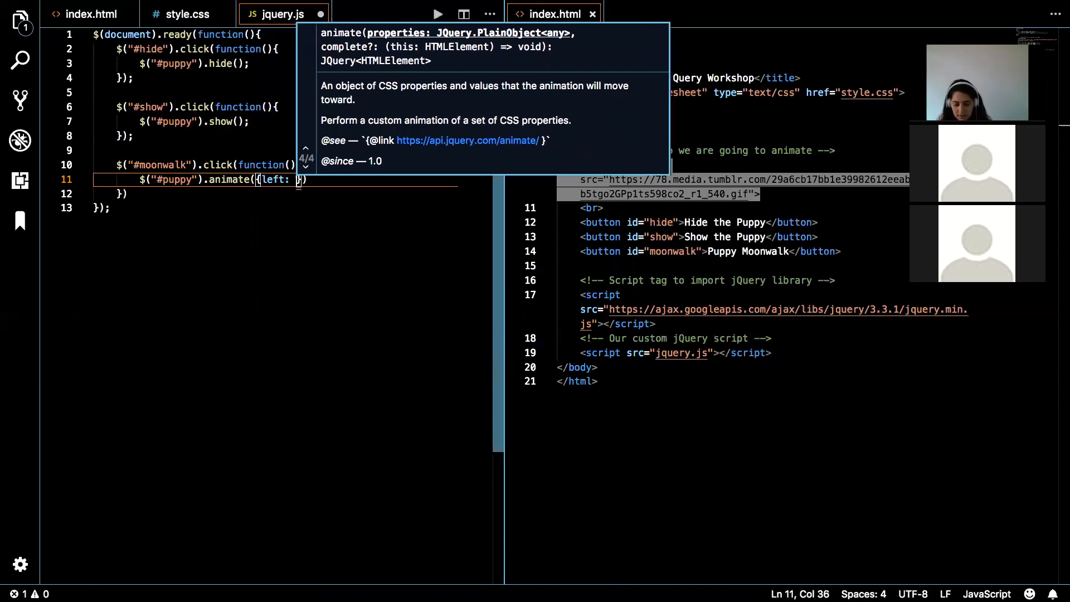
type("'250'")
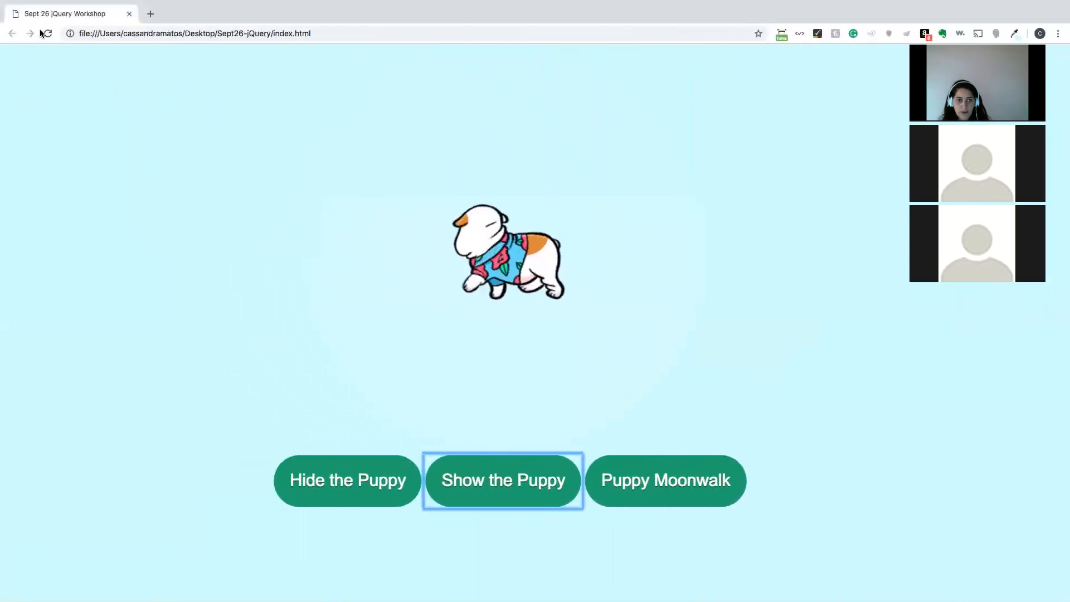
Reload the puppy workshop page to pick up the new moonwalk code.
left_click(666, 480)
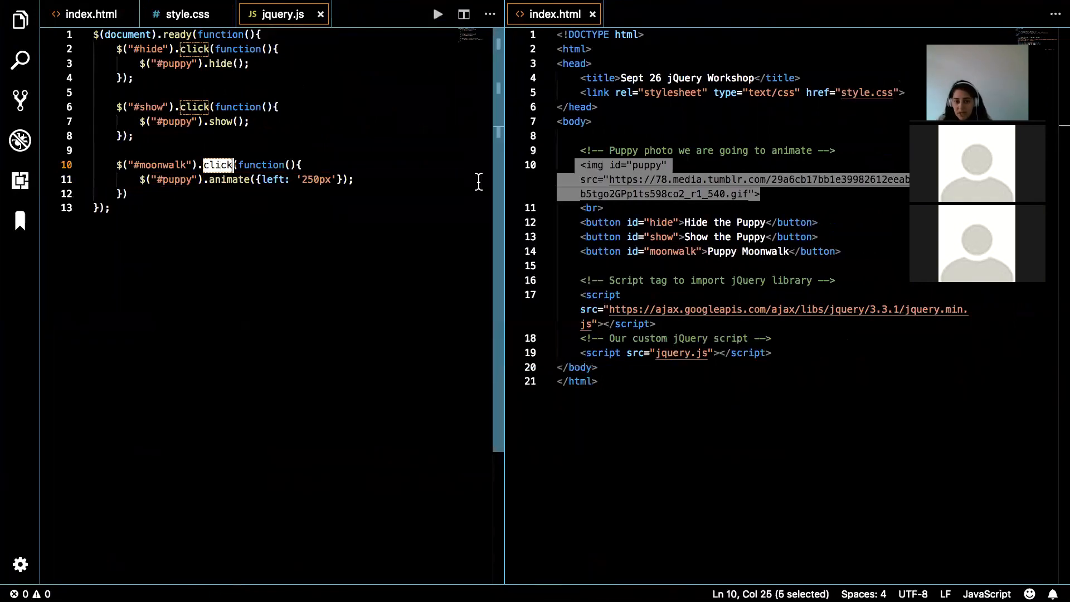
mouse_move(682, 320)
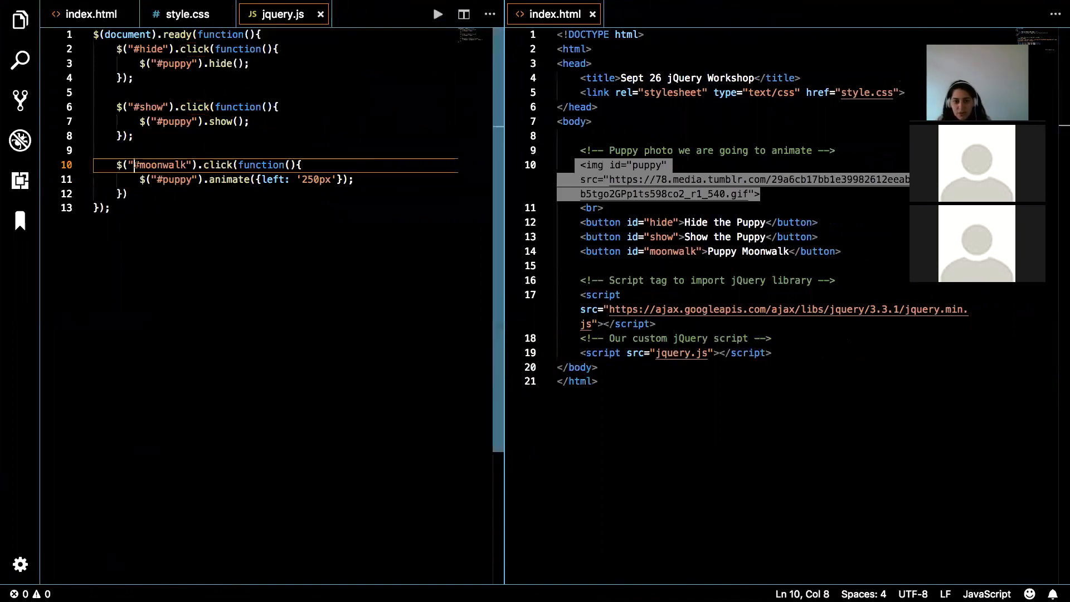
double_click(162, 165)
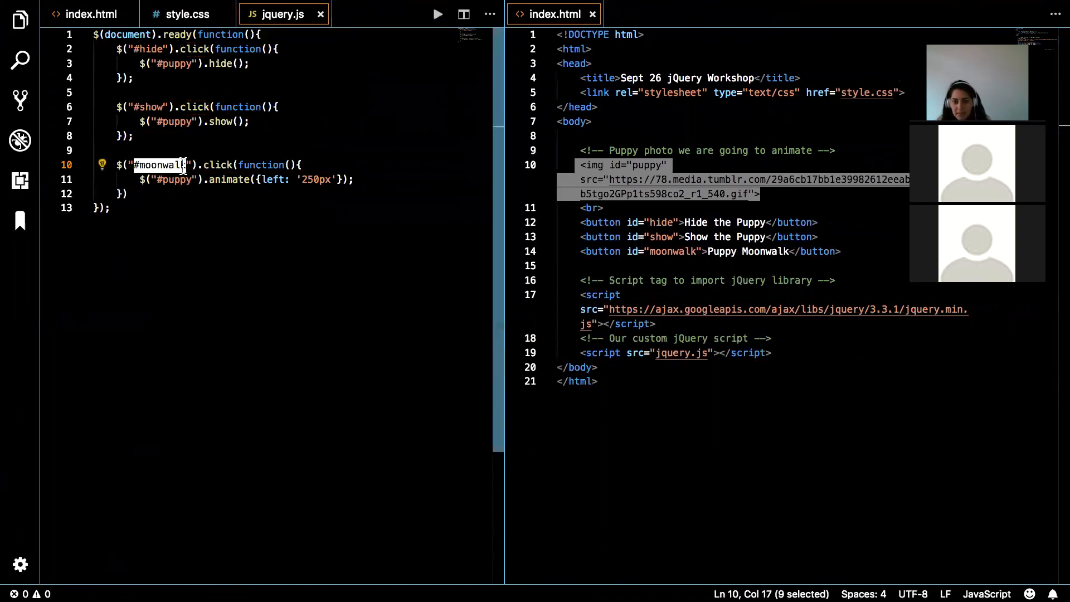
mouse_move(355, 256)
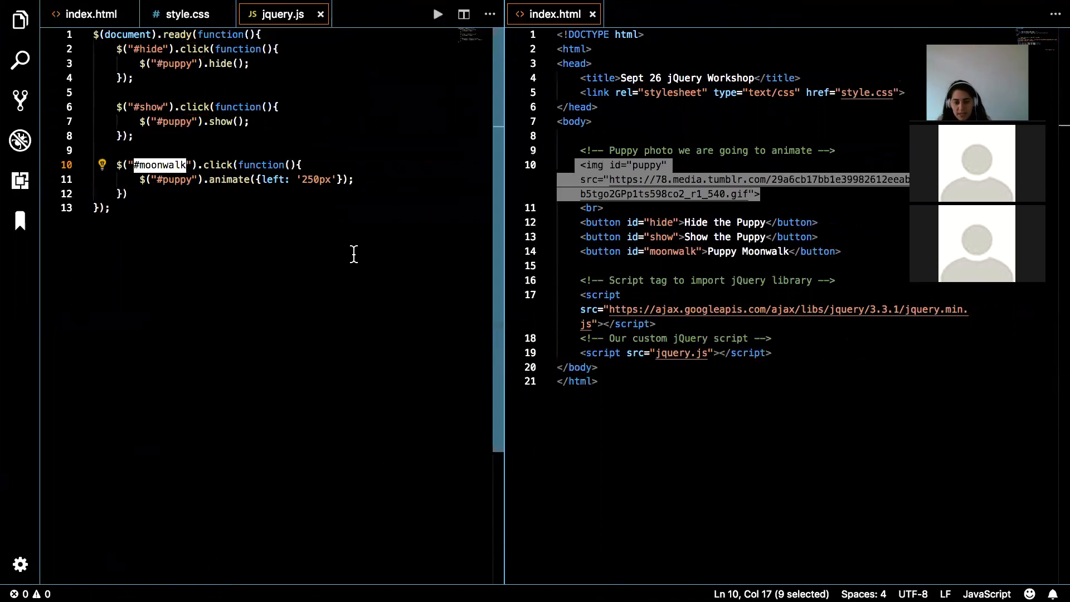
left_click(265, 122)
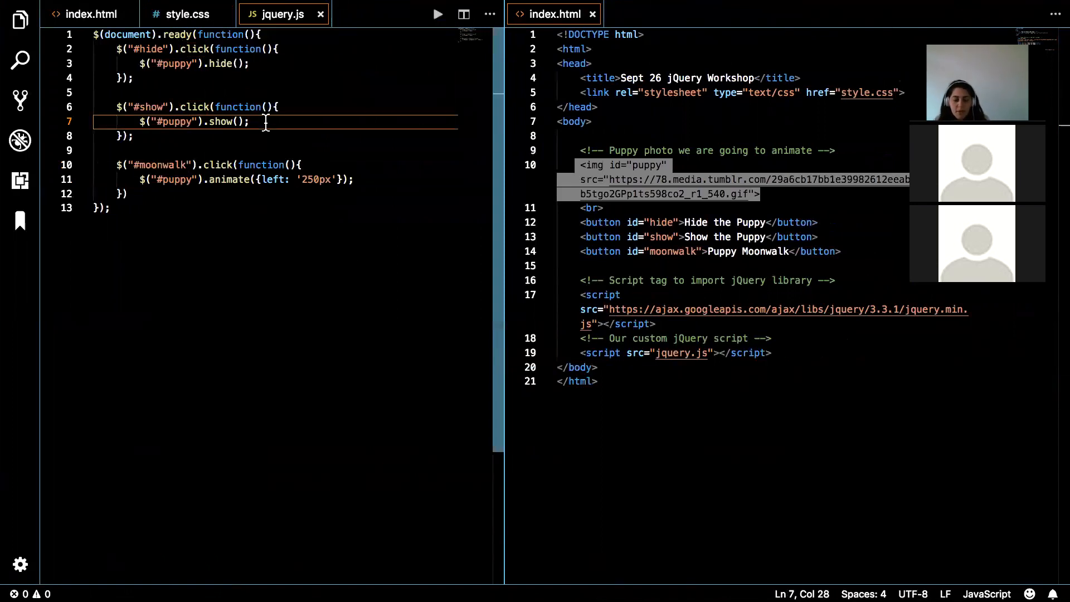
mouse_move(294, 219)
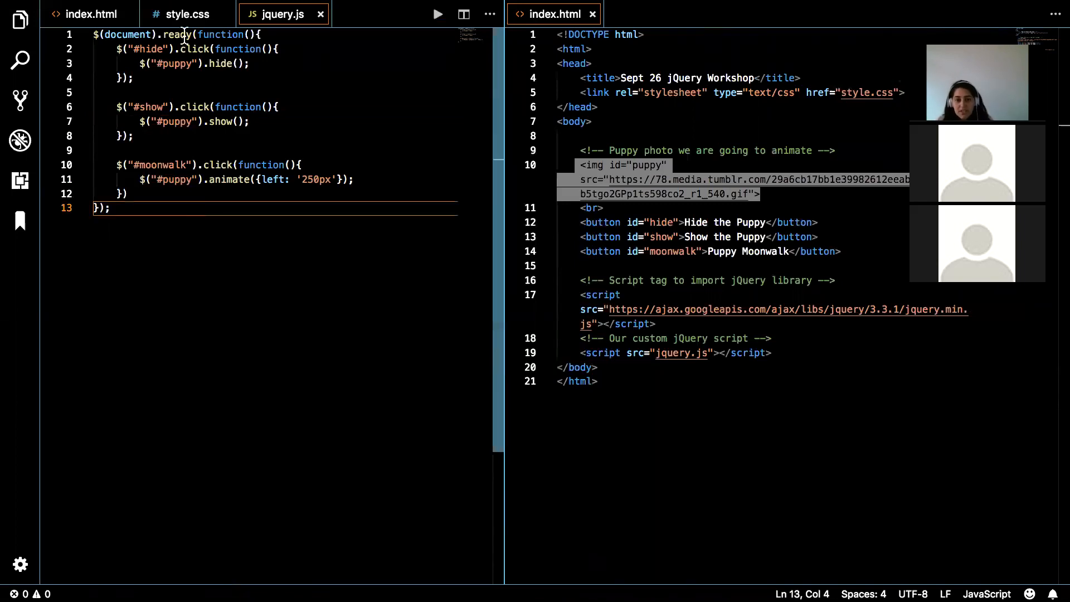
double_click(218, 165)
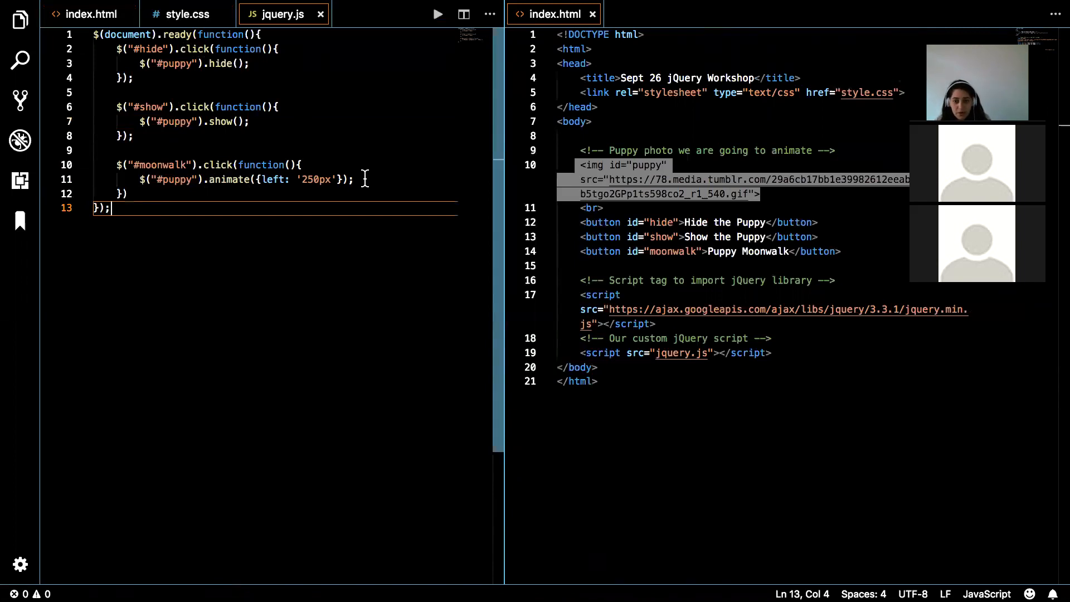
mouse_move(413, 234)
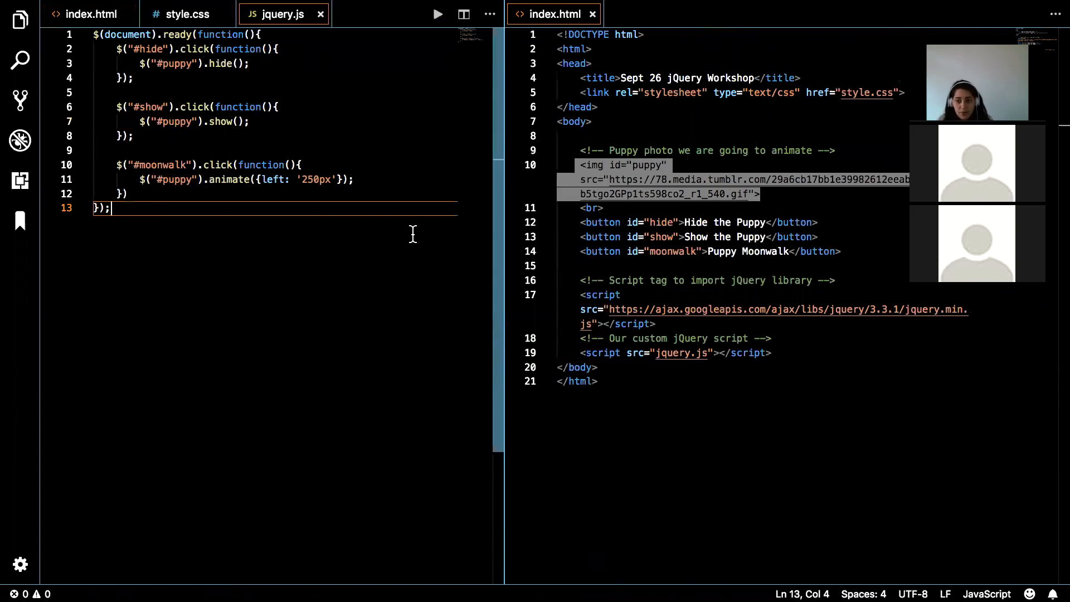
mouse_move(400, 302)
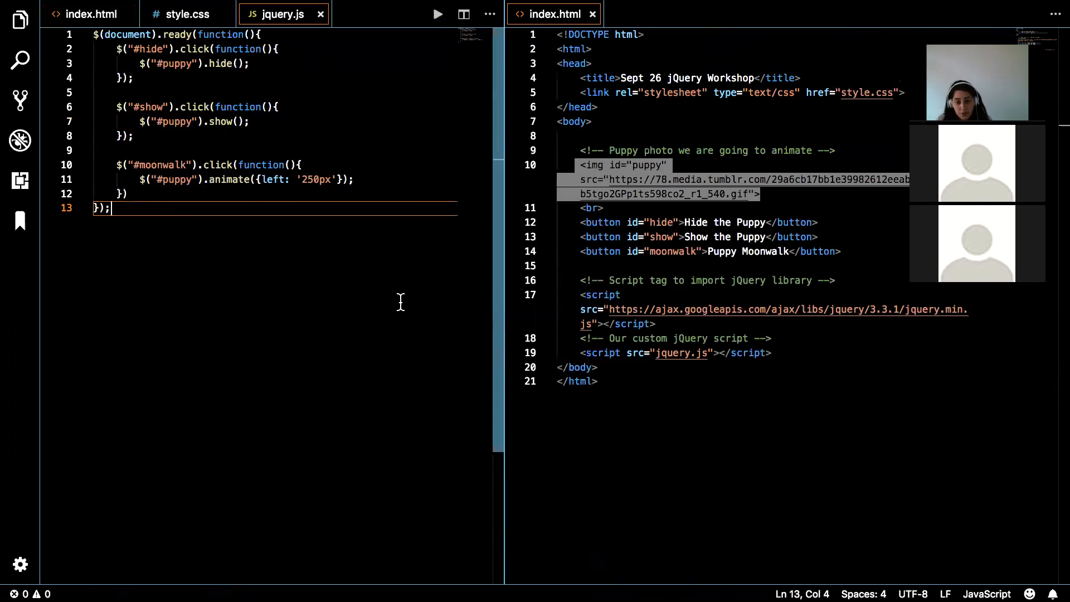
mouse_move(384, 326)
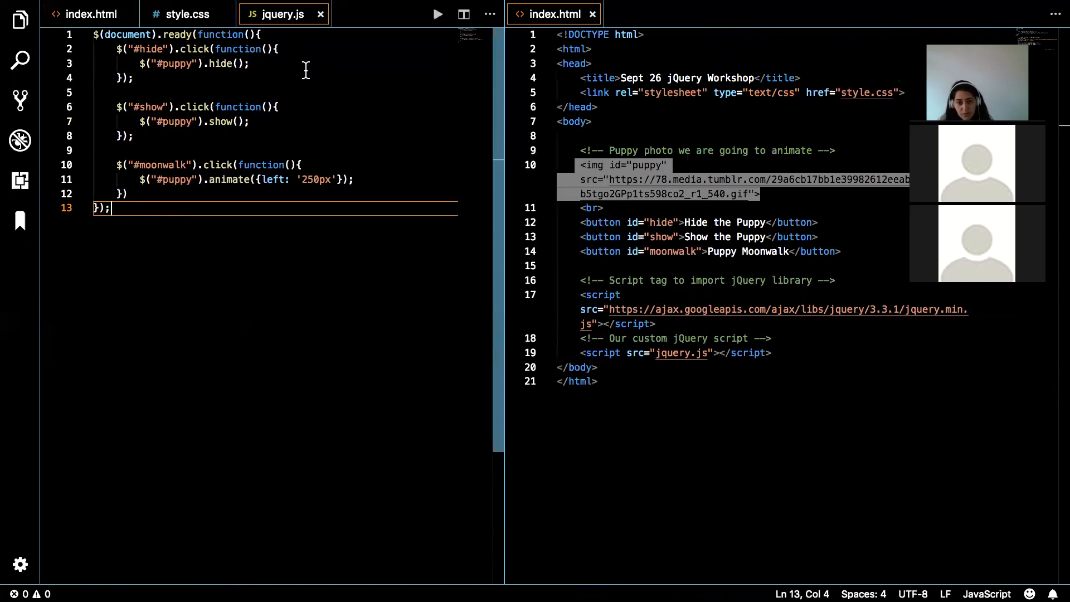
mouse_move(210, 519)
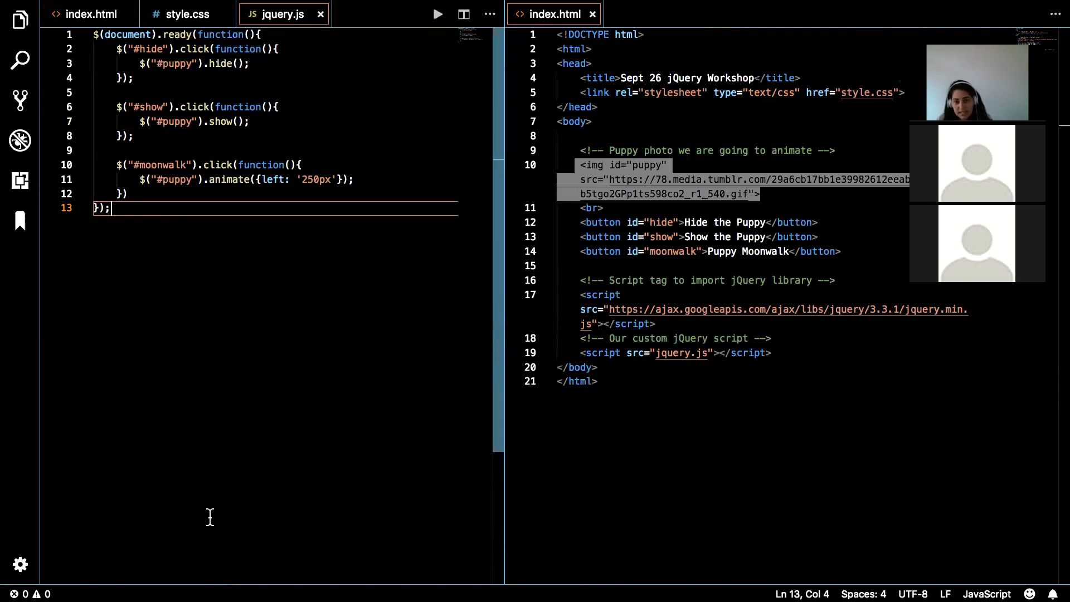
mouse_move(248, 364)
type(";")
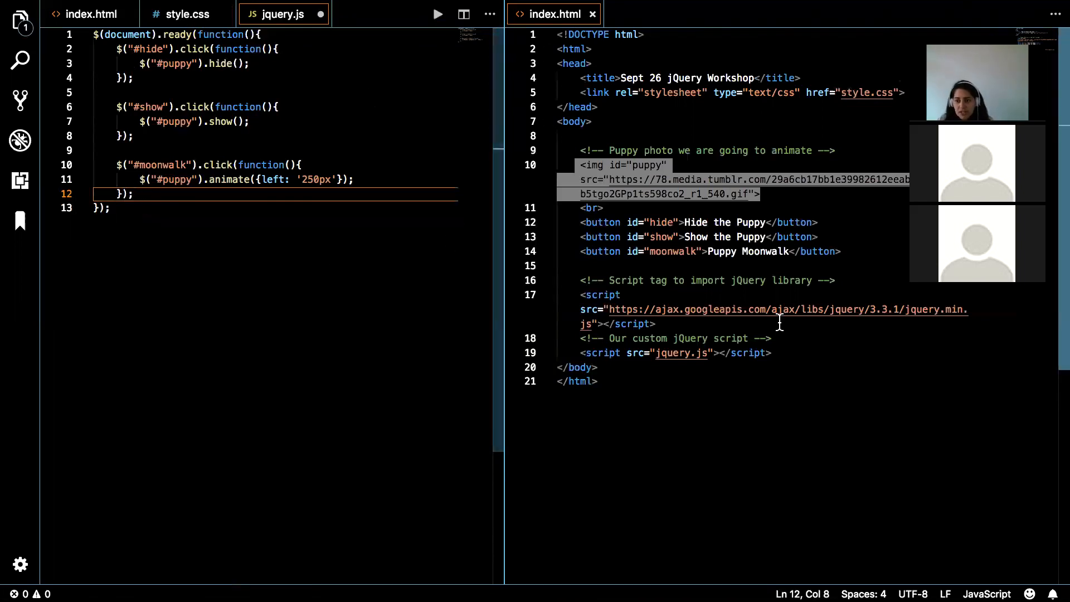
mouse_move(700, 237)
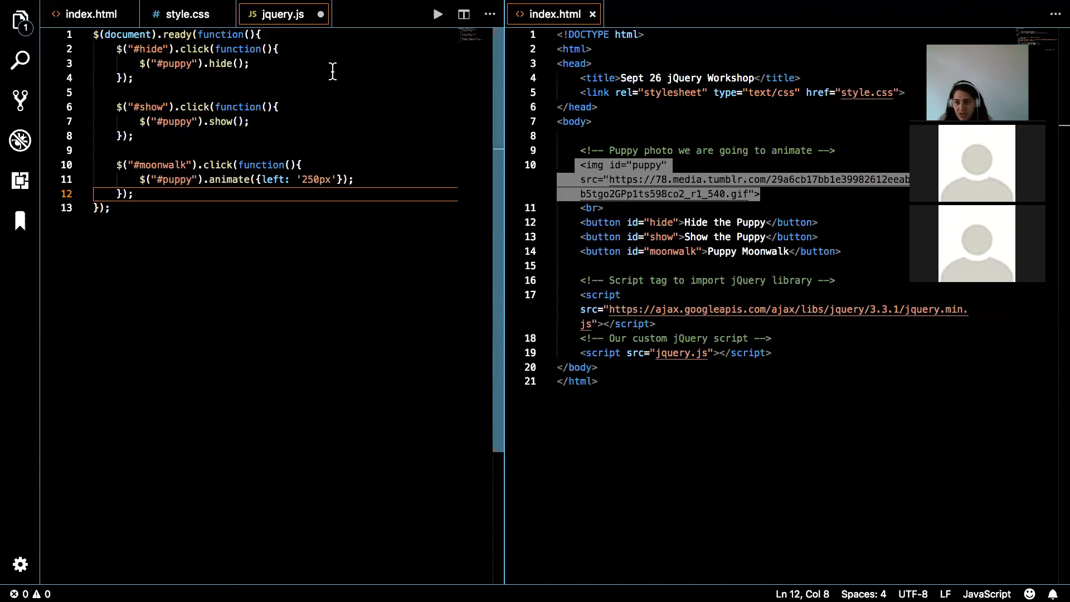
End the moonwalk handler's closing line with a semicolon, save, and dismiss the calendar notification.
left_click(579, 136)
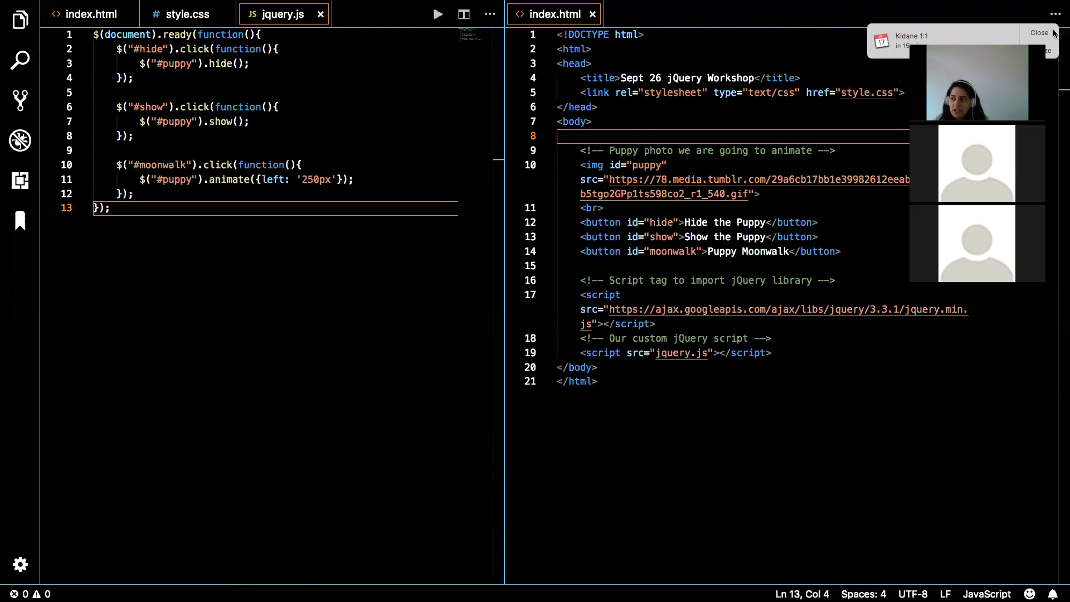
left_click(1039, 32)
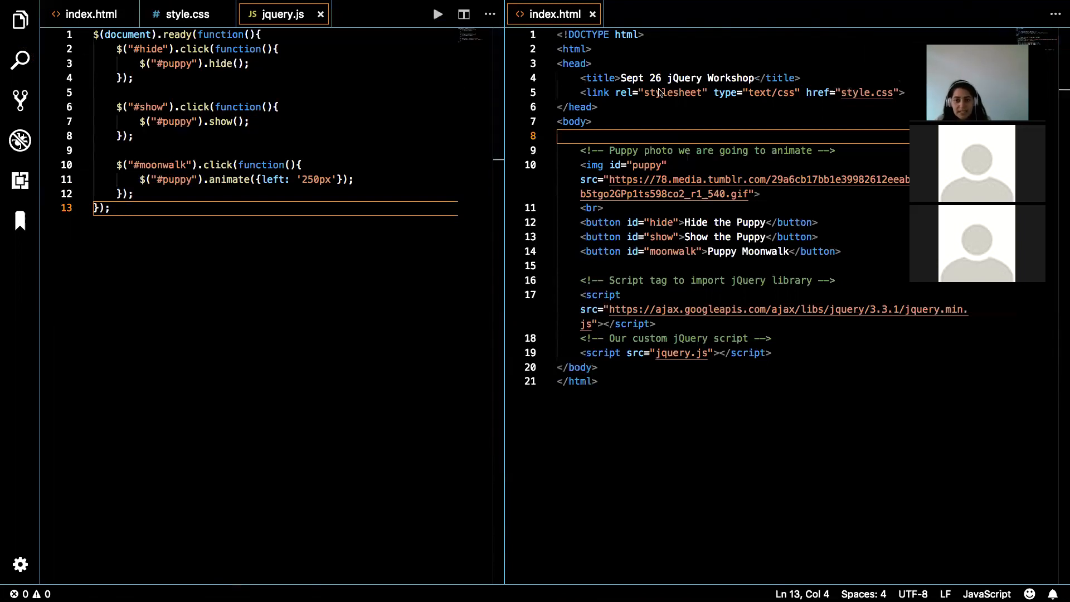